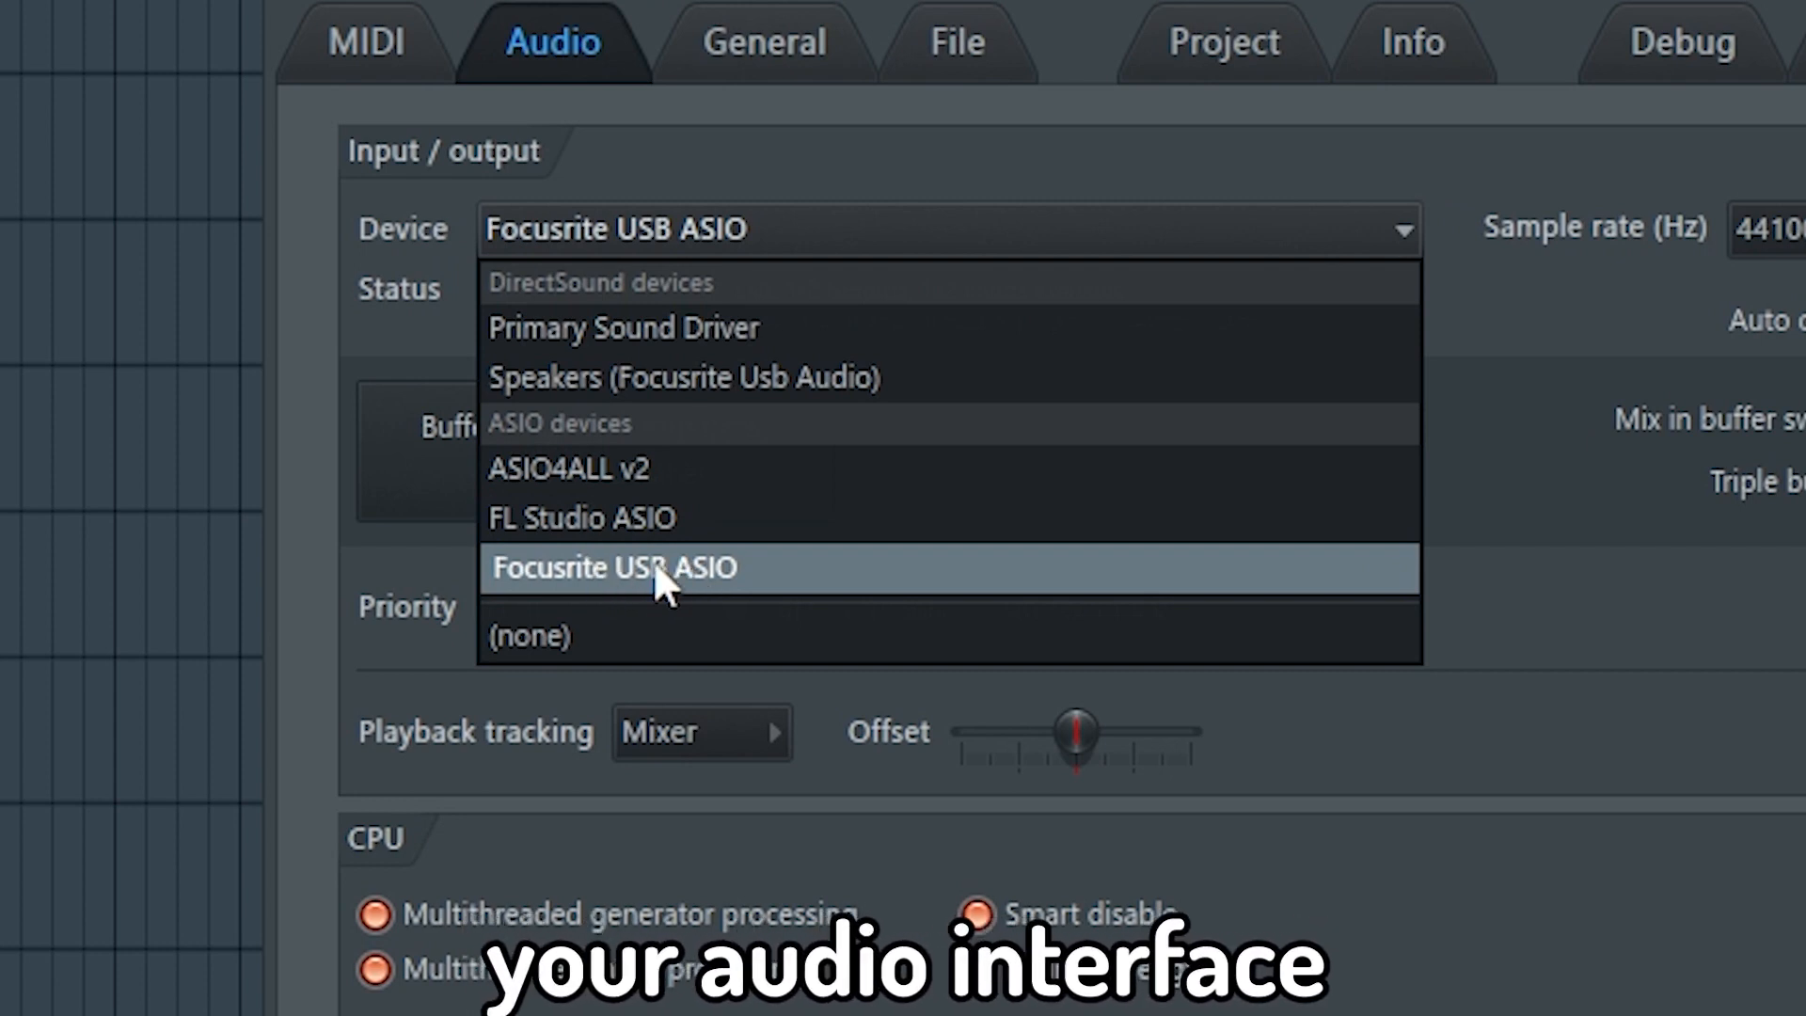
- Select Focusrite USB ASIO as the device and show its ASIO panel with the 192-sample buffer
{"action": "left_click", "coordinate": [651, 568]}
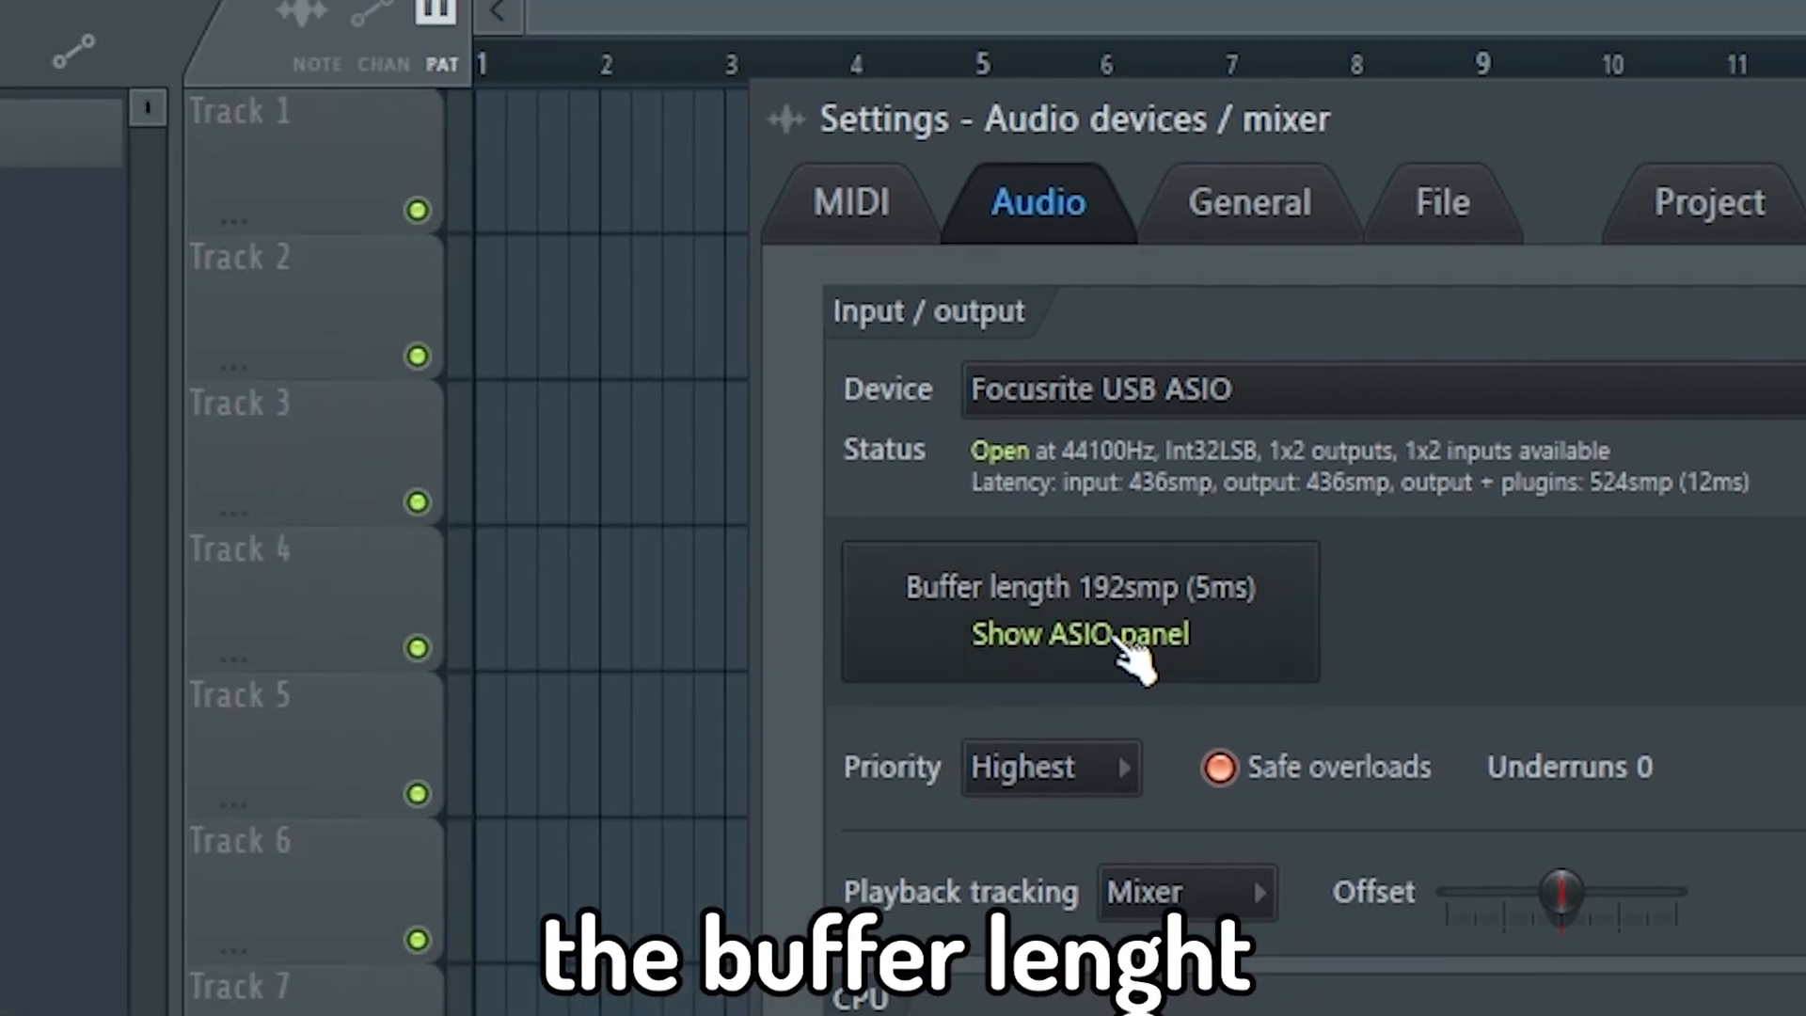
{"action": "left_click", "coordinate": [1080, 634]}
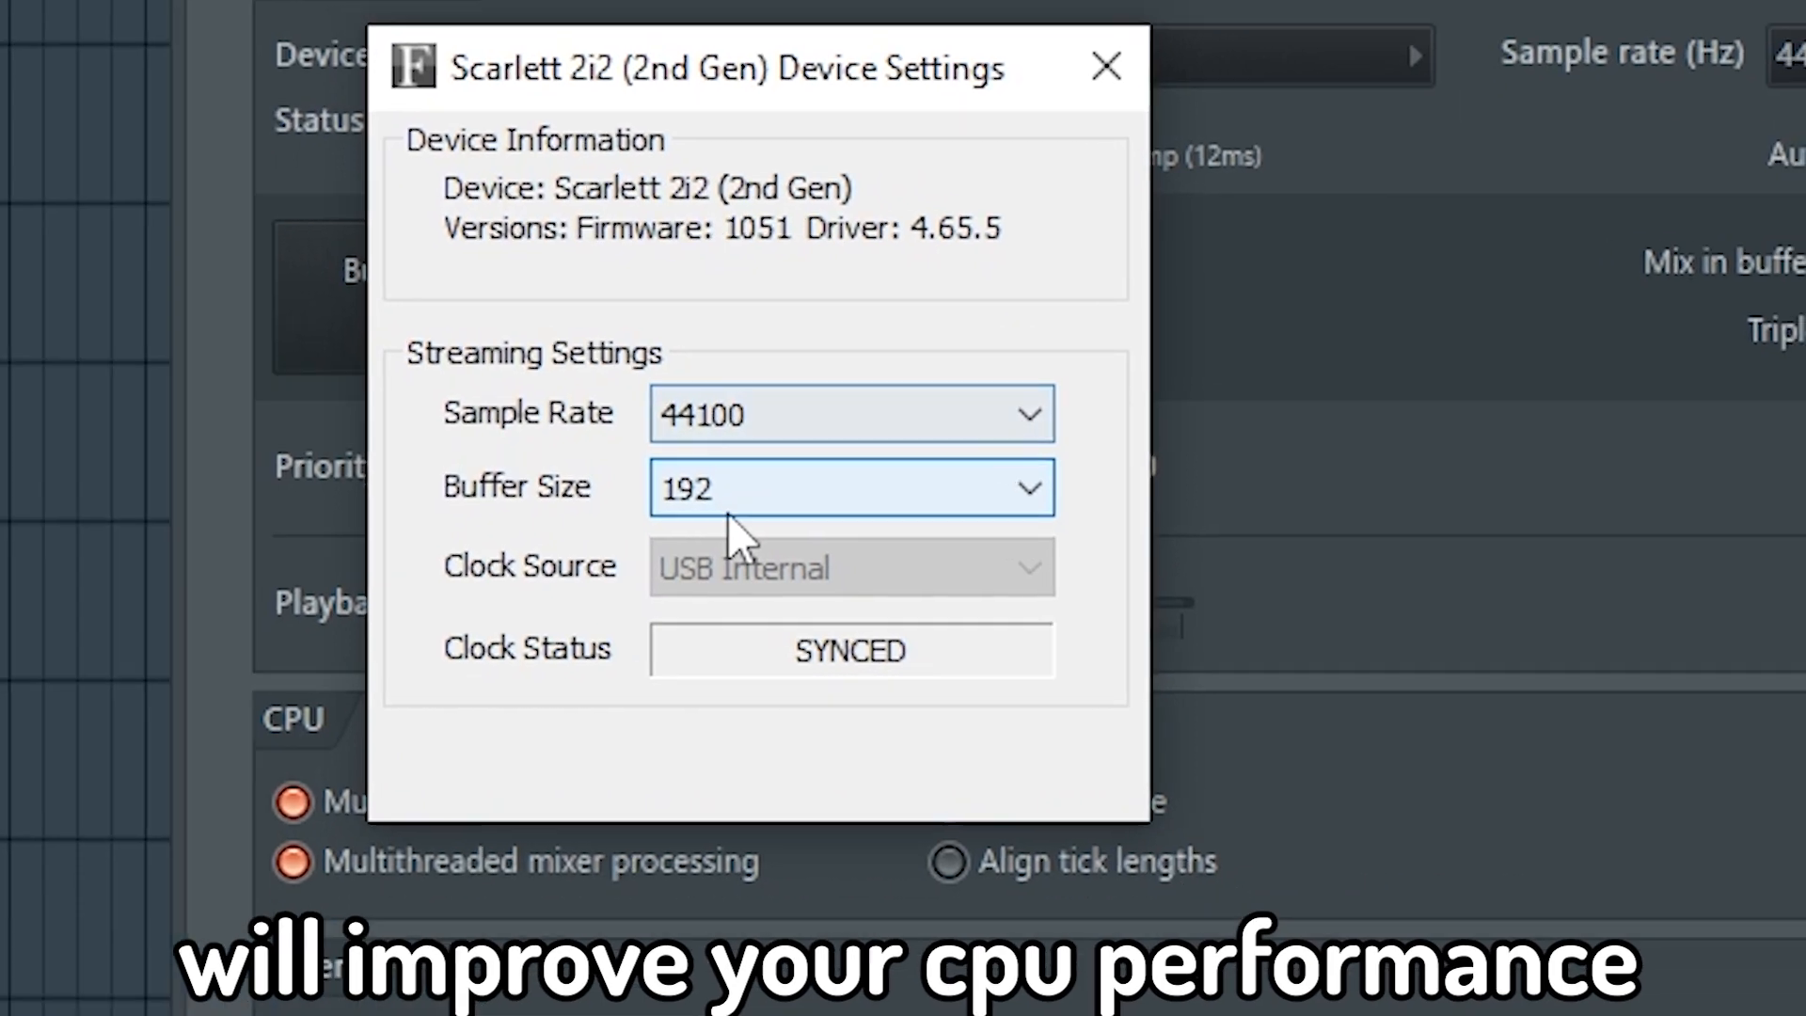
{"action": "left_click", "coordinate": [852, 487]}
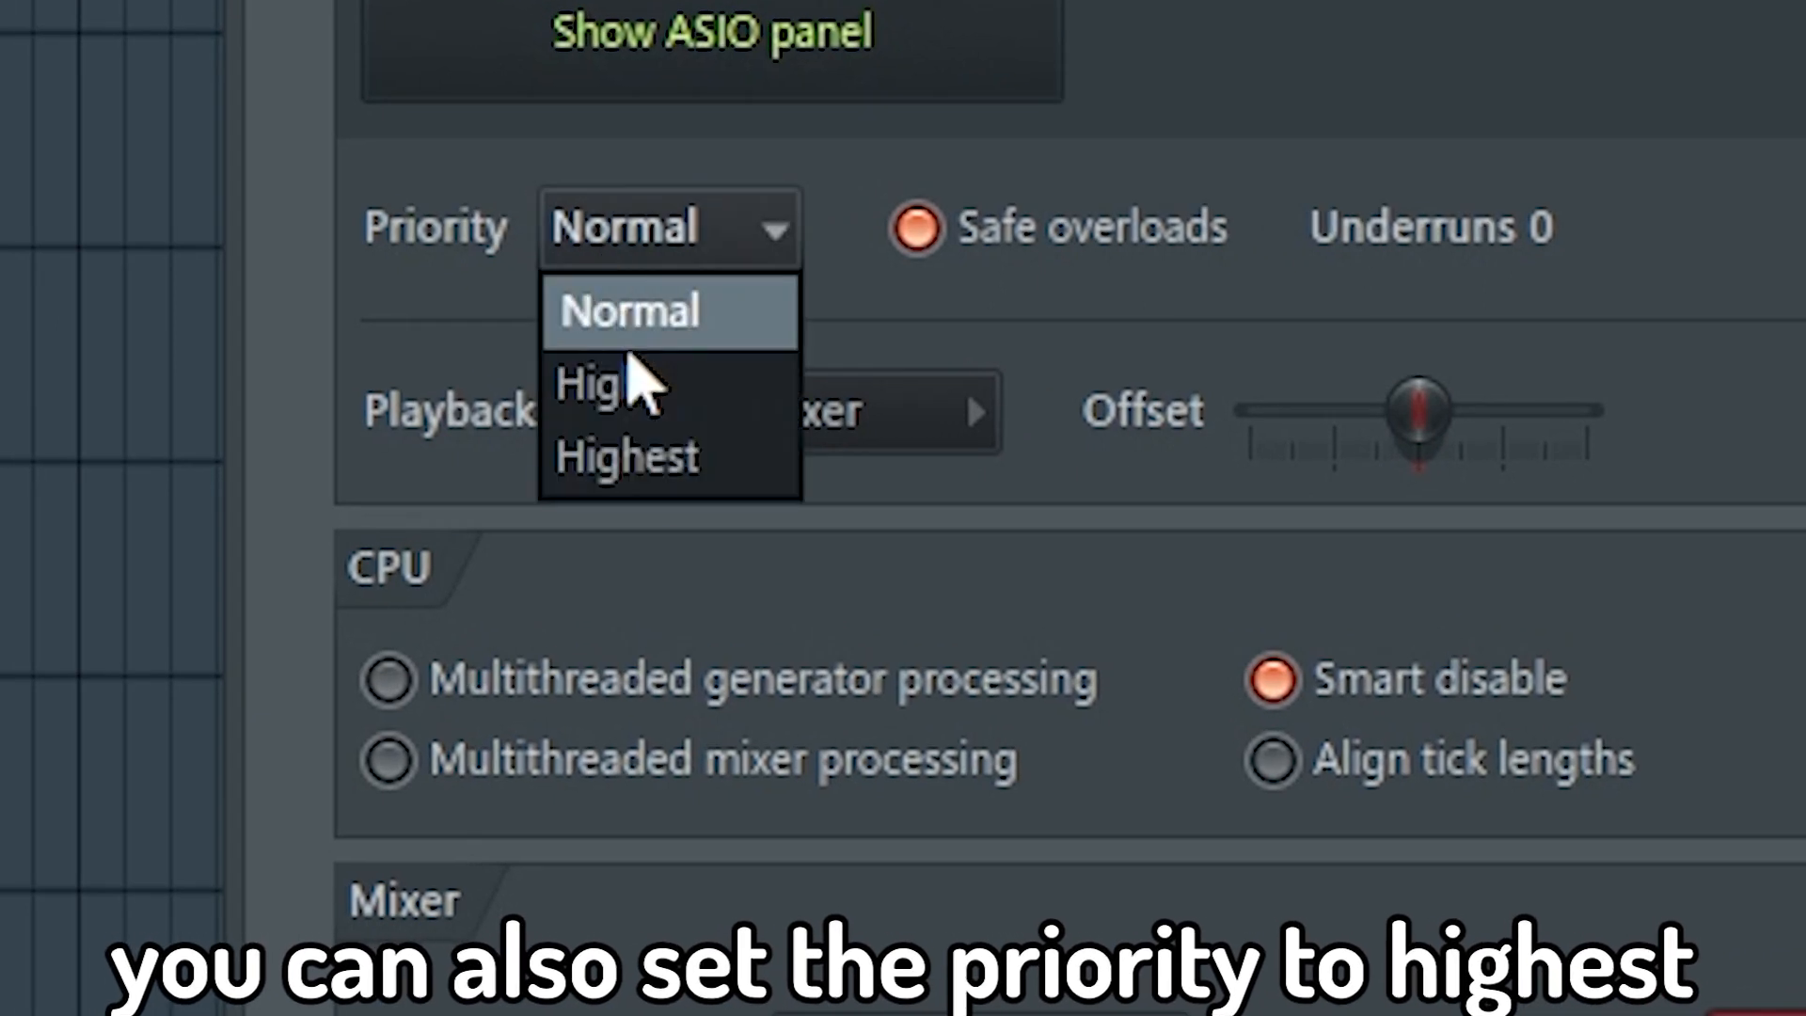
- Set priority to Highest, enable multithreaded mixer processing and smart disable for all plugins
{"action": "left_click", "coordinate": [628, 457]}
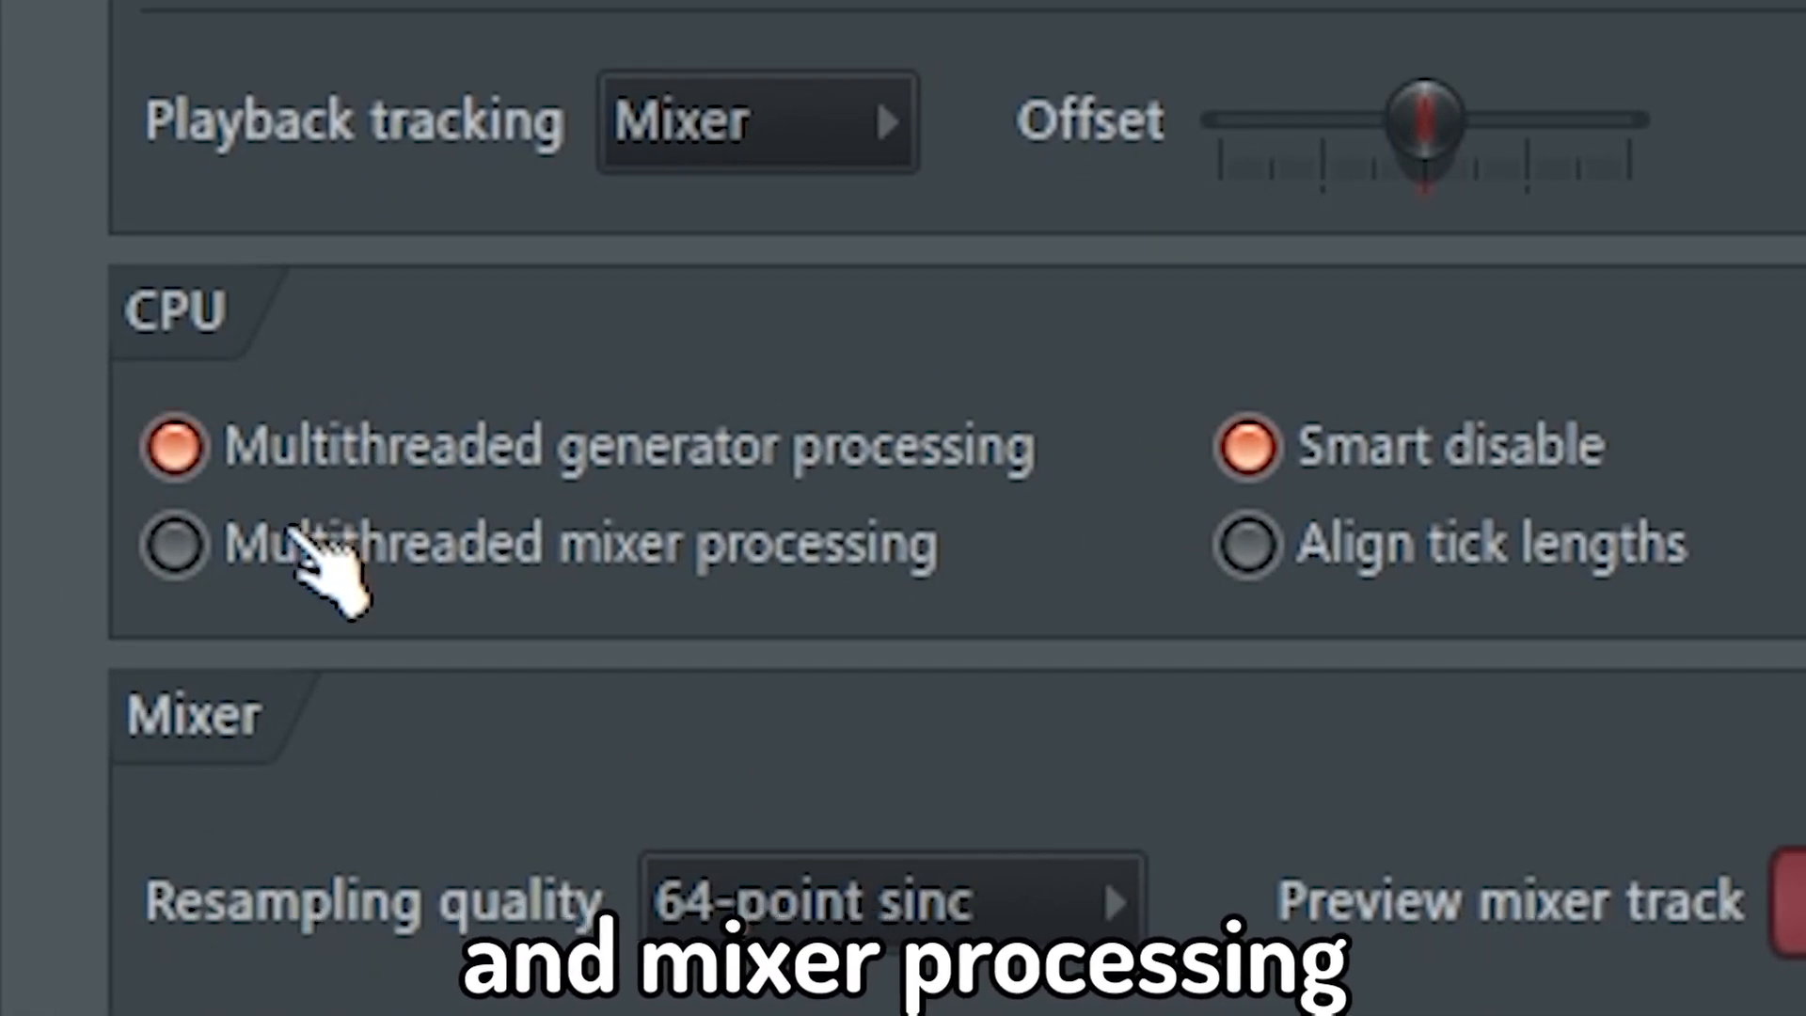
{"action": "left_click", "coordinate": [177, 551]}
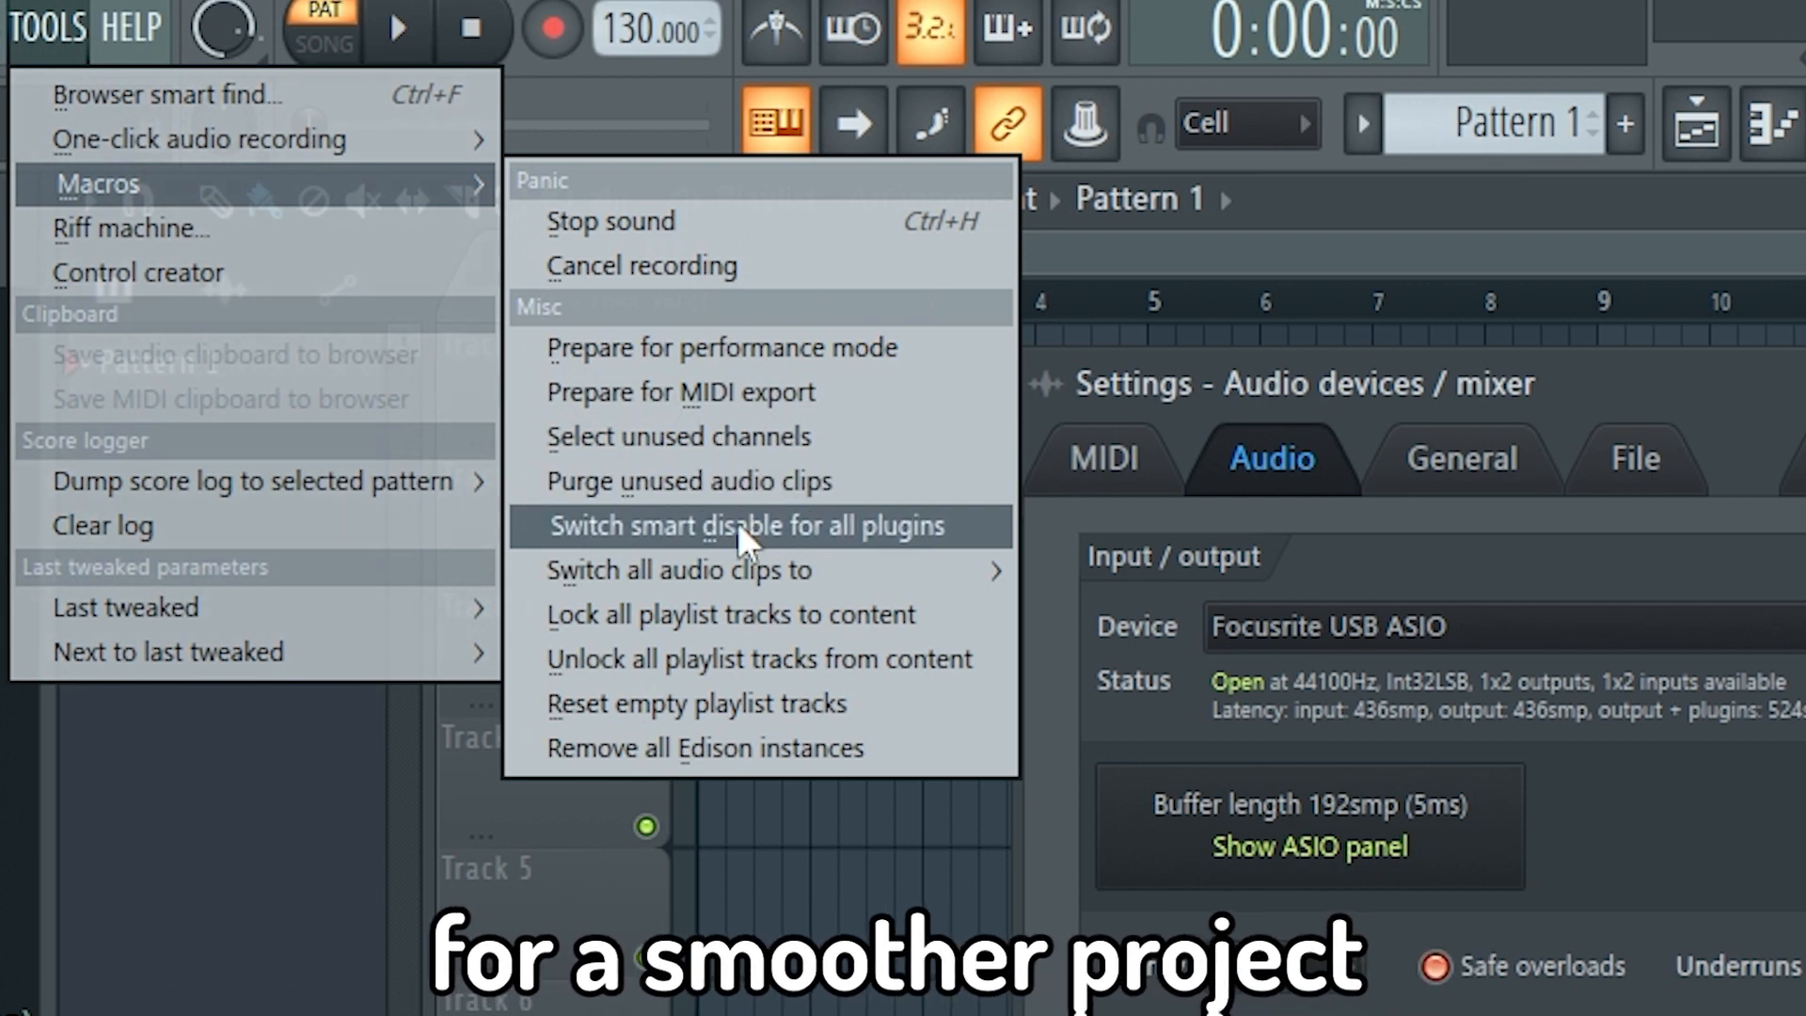
{"action": "left_click", "coordinate": [745, 527]}
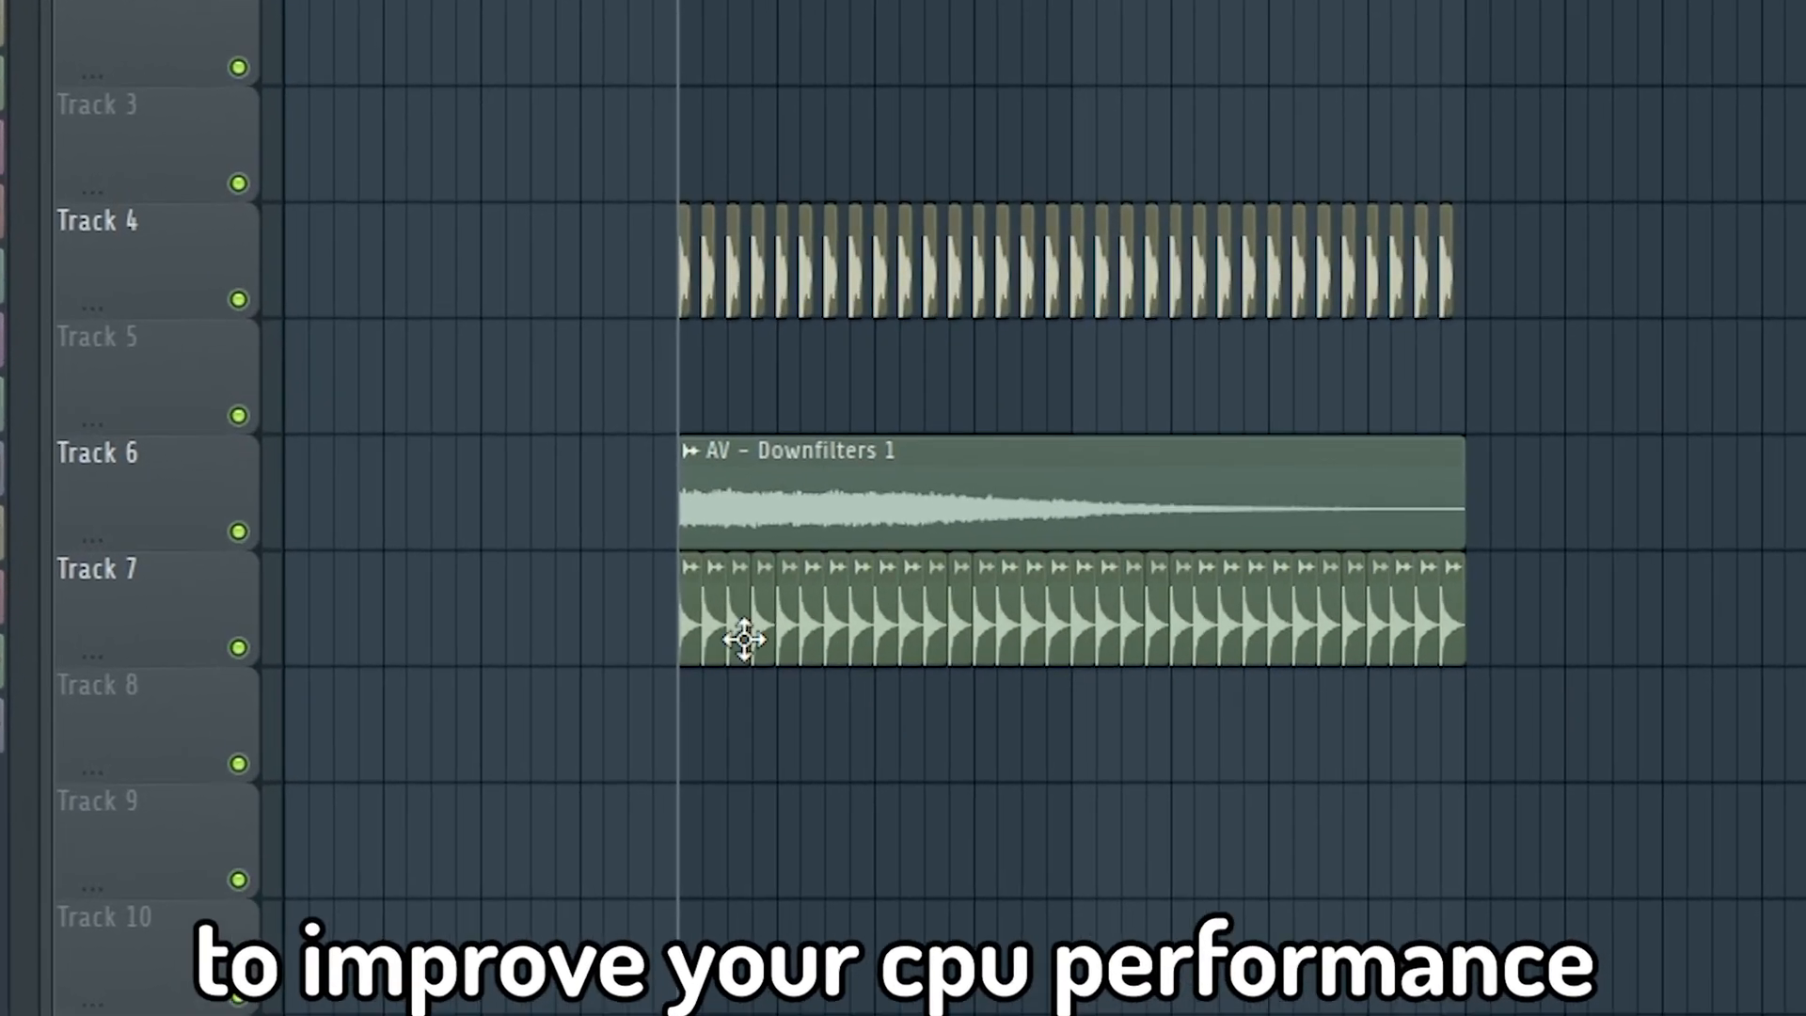
- Purge the unused audio clips via the Tools macros, then reopen the Tools menu
{"action": "left_click", "coordinate": [500, 36]}
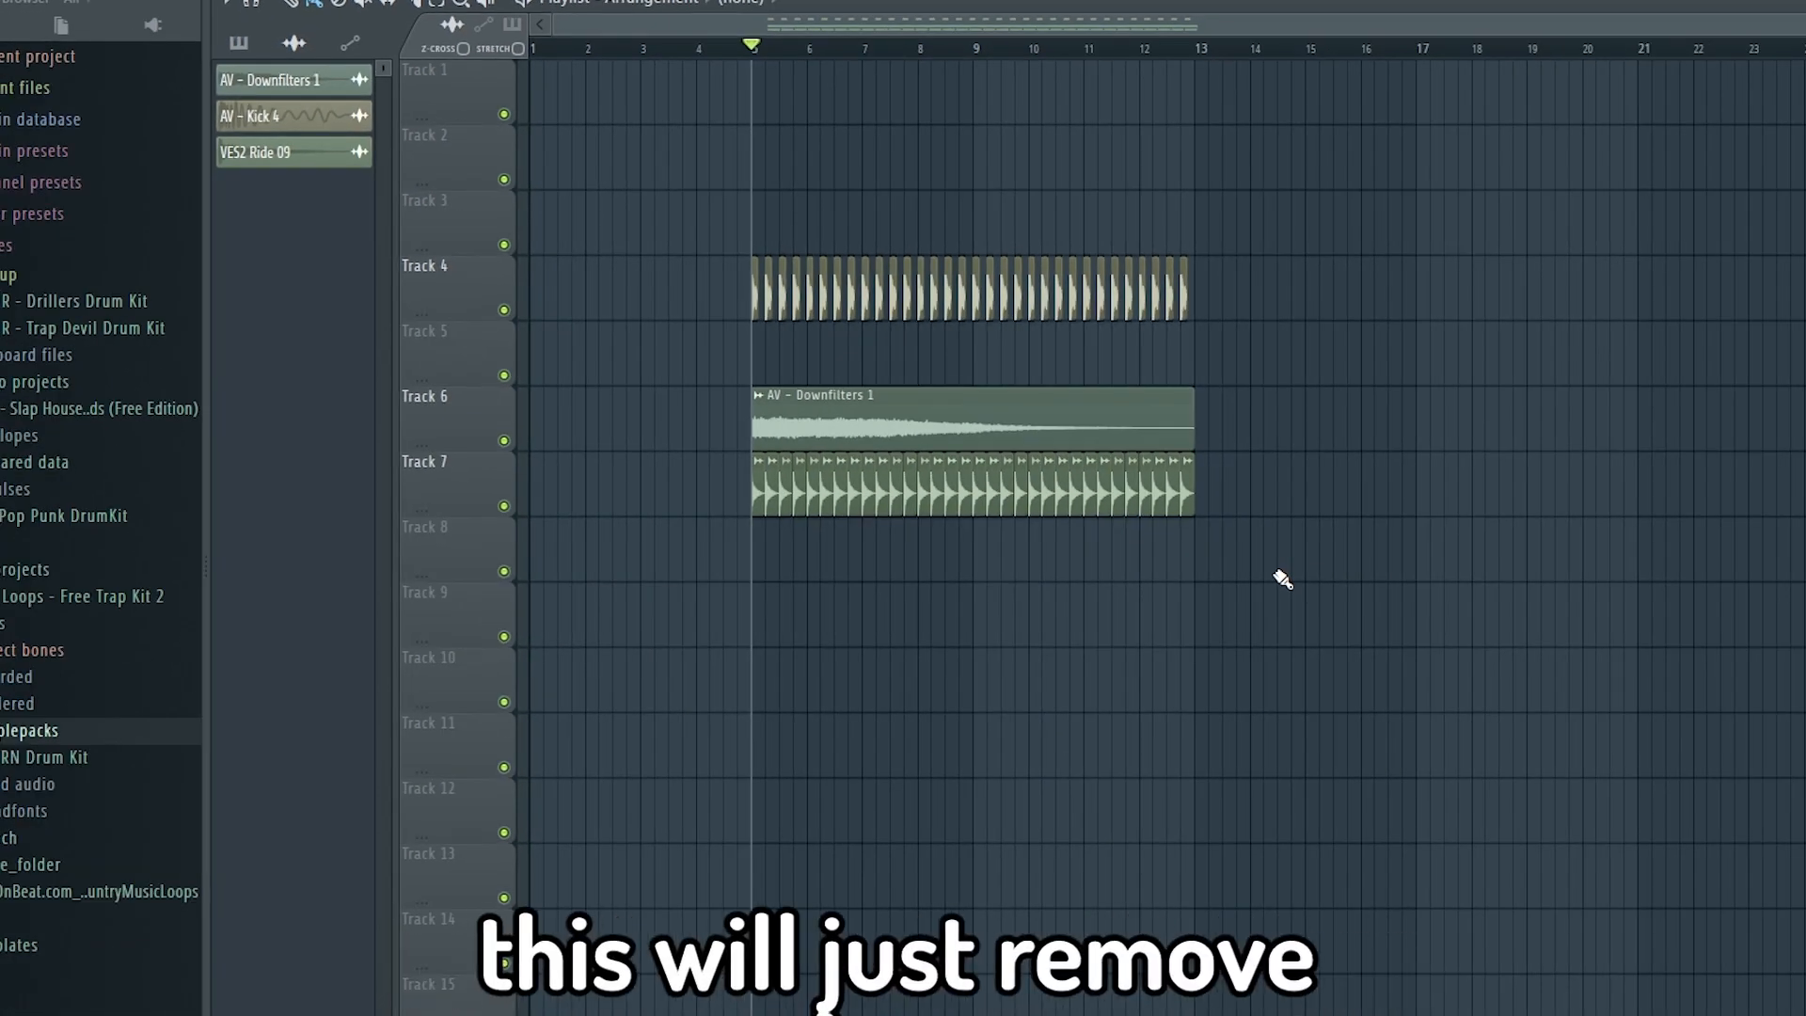
{"action": "mouse_move", "coordinate": [1010, 546]}
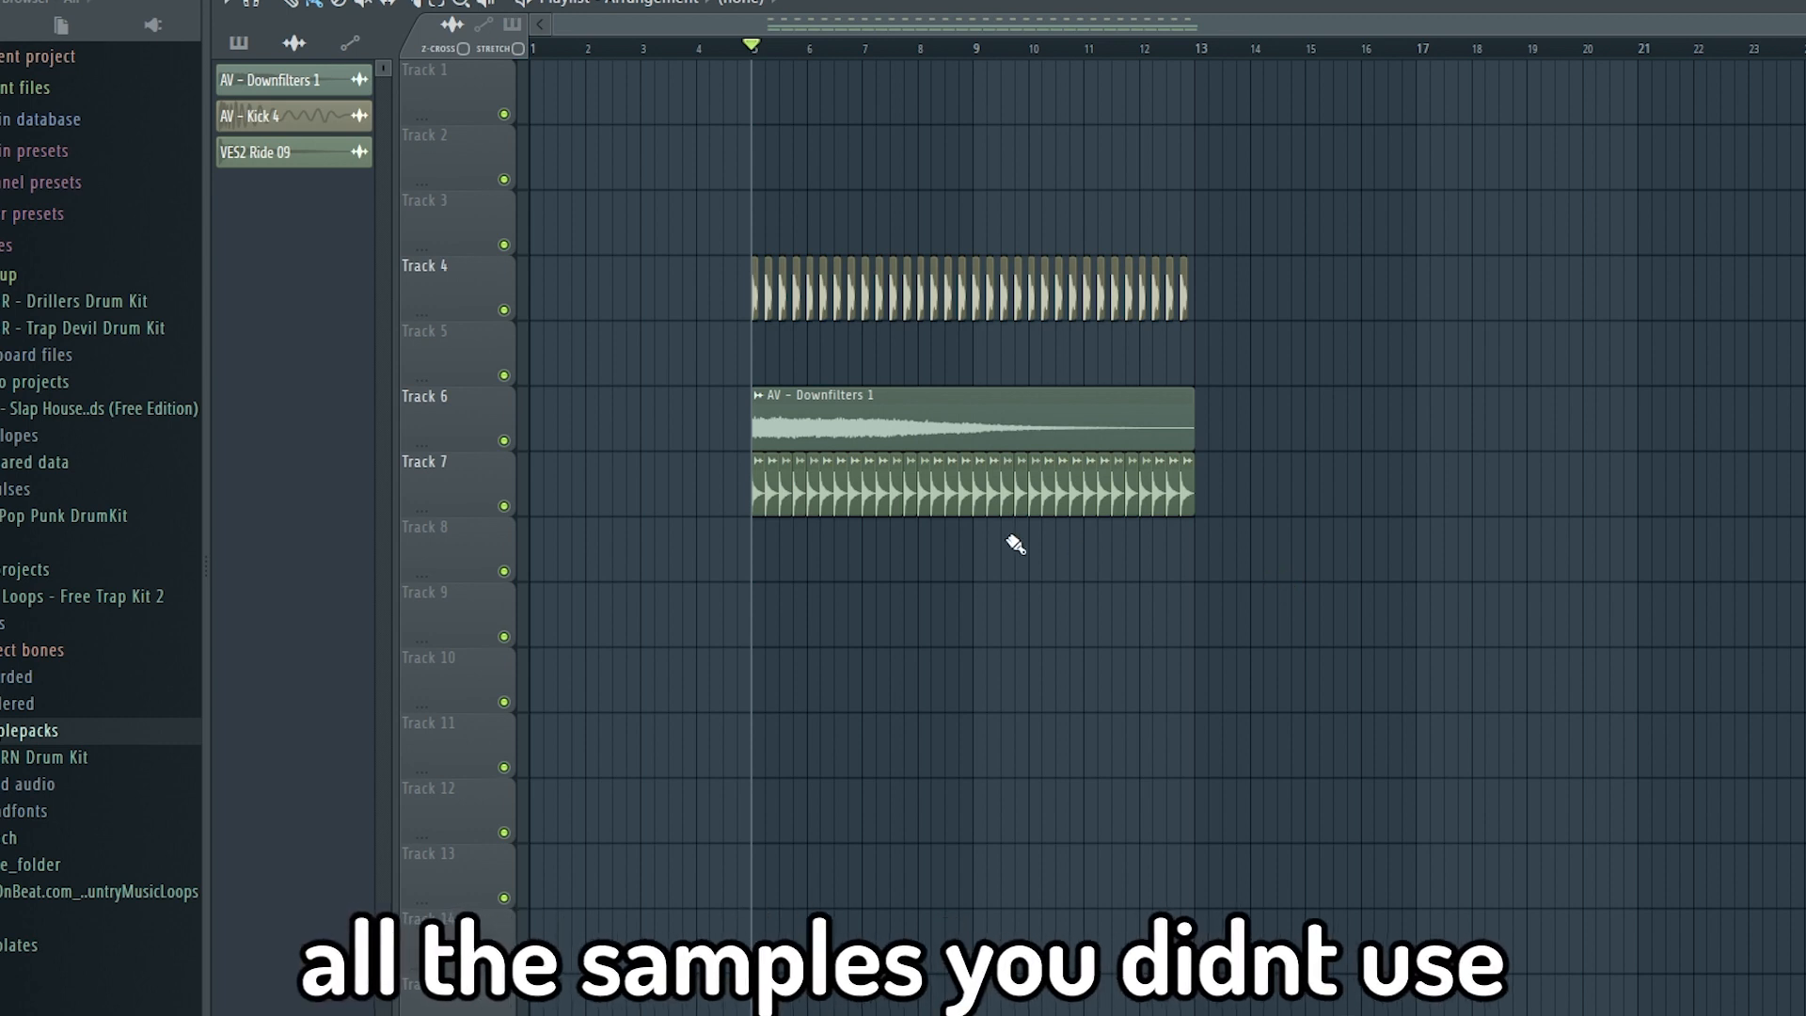
{"action": "left_click", "coordinate": [335, 45]}
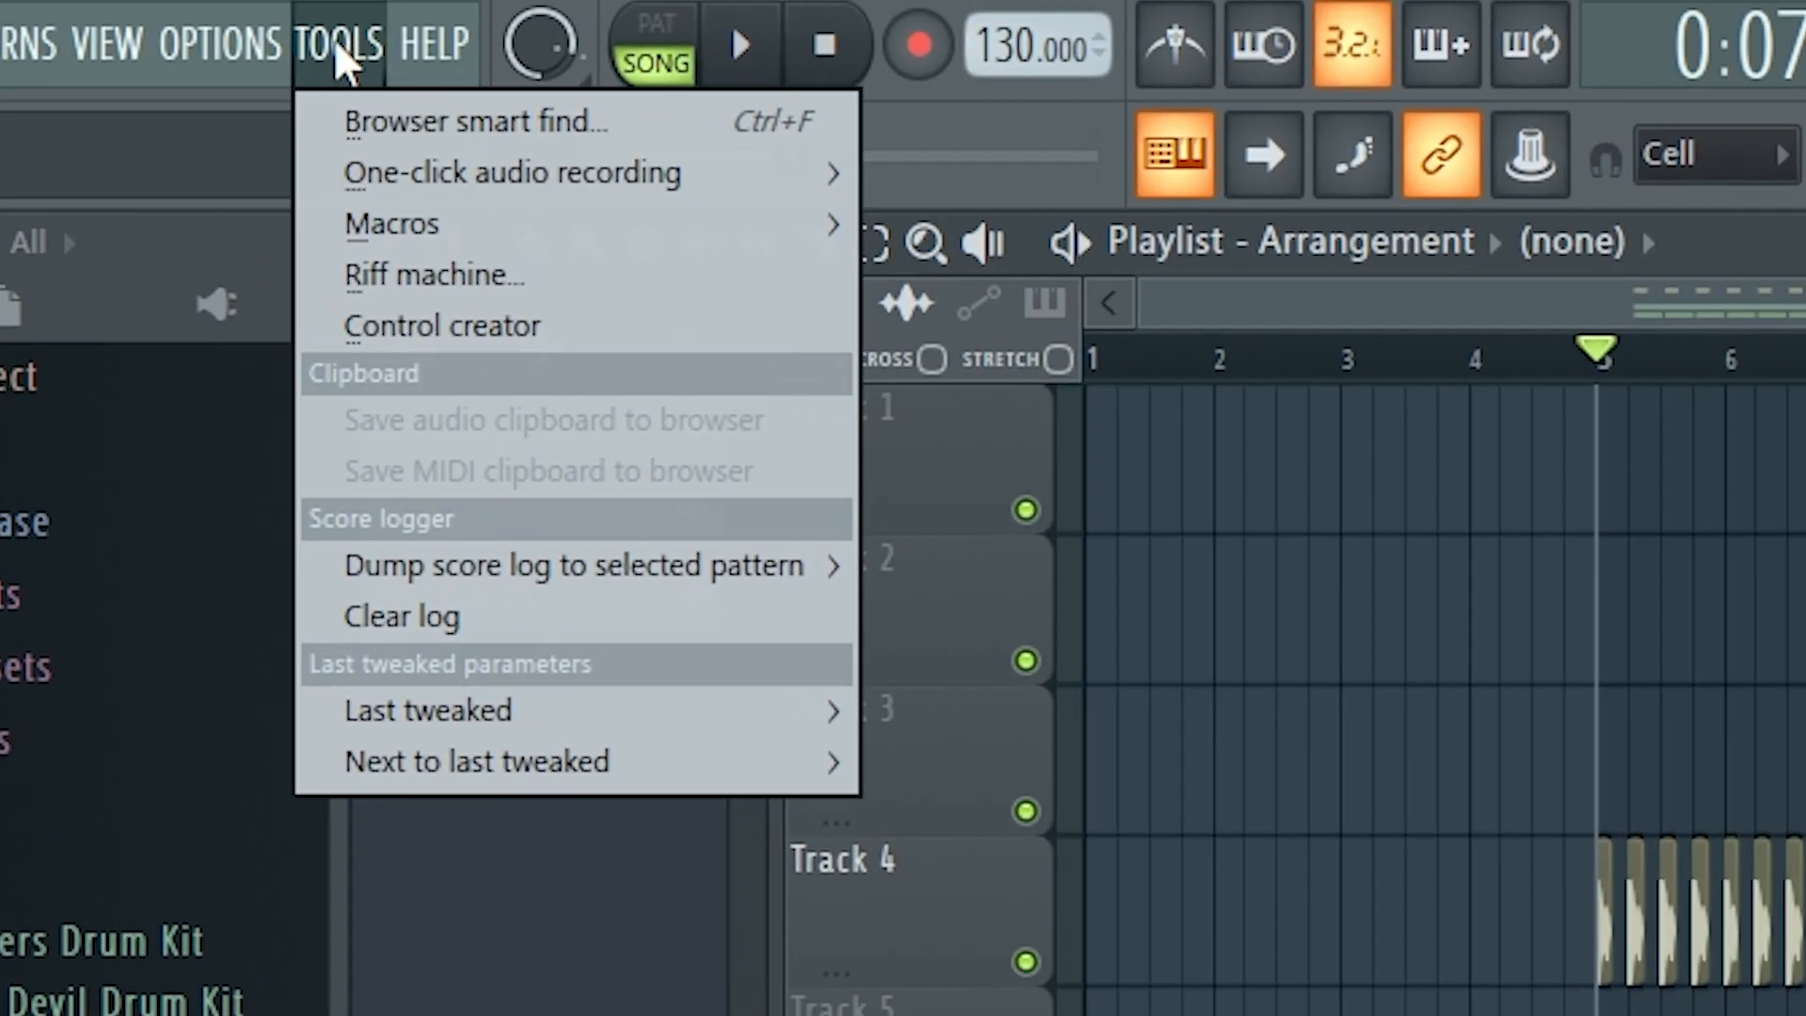
- Select all unused channels with the macro and delete them from the Channel rack
{"action": "left_click", "coordinate": [391, 222]}
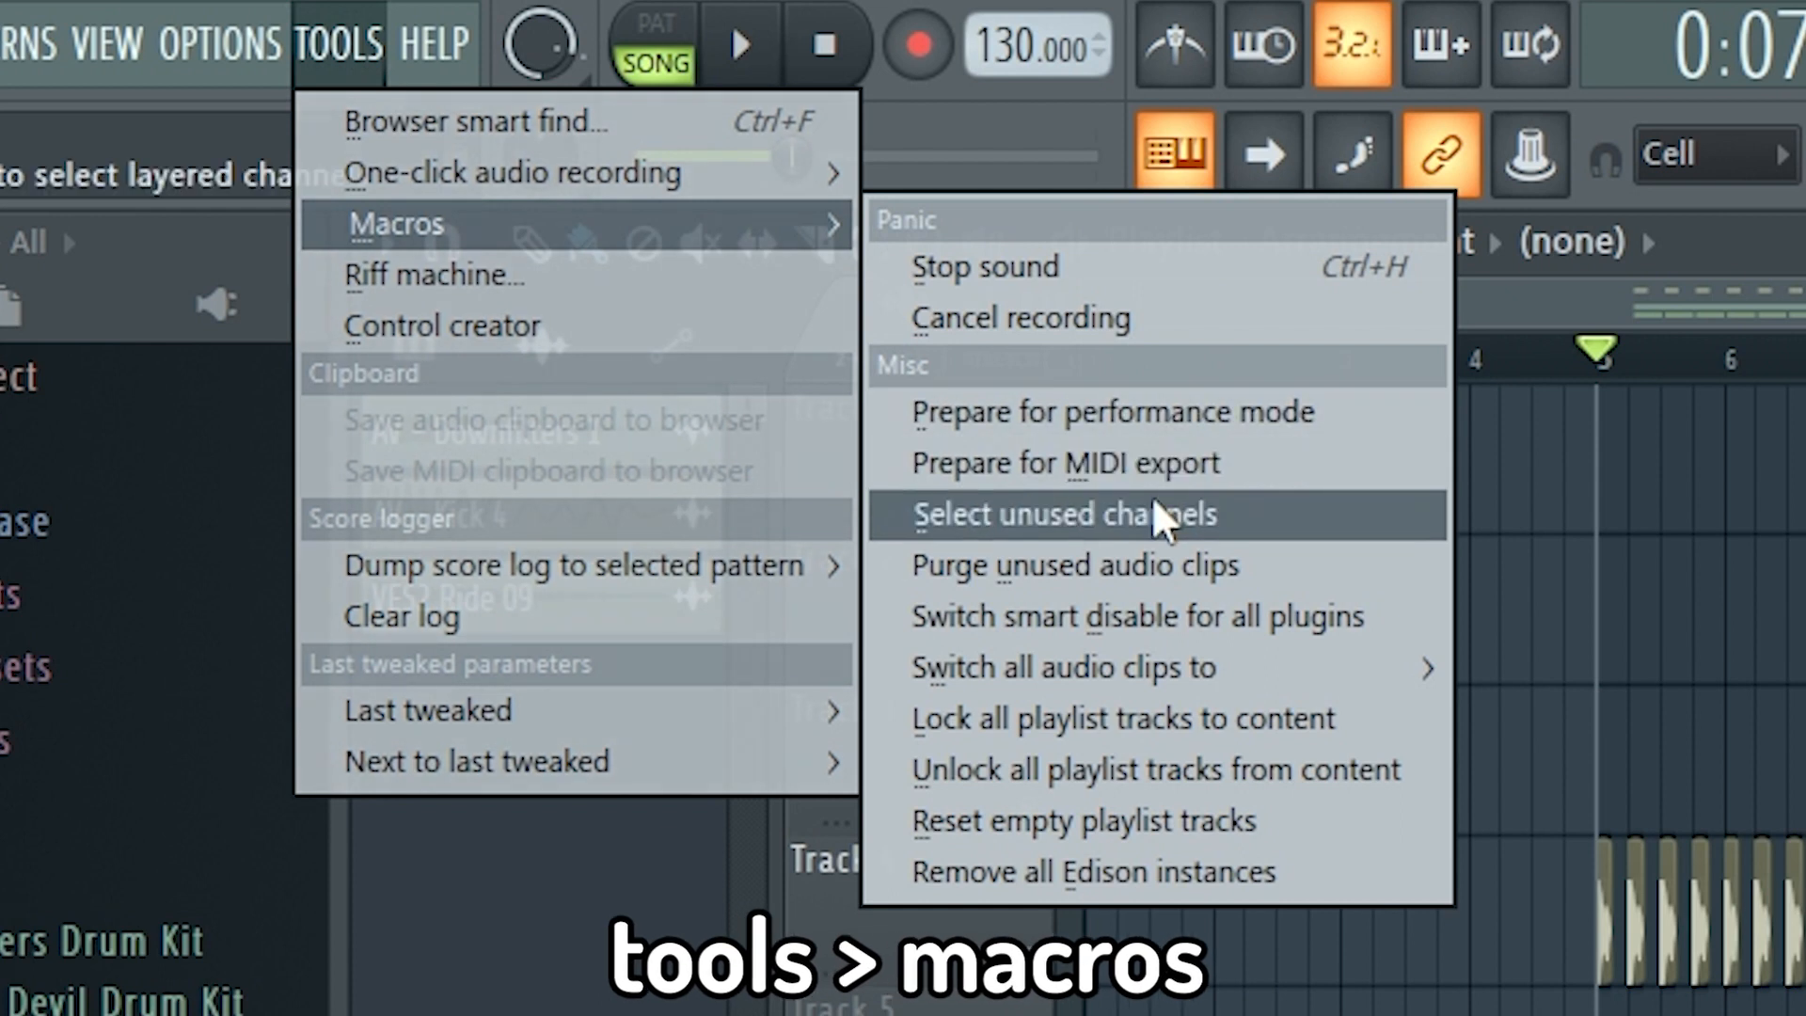
{"action": "left_click", "coordinate": [1079, 516]}
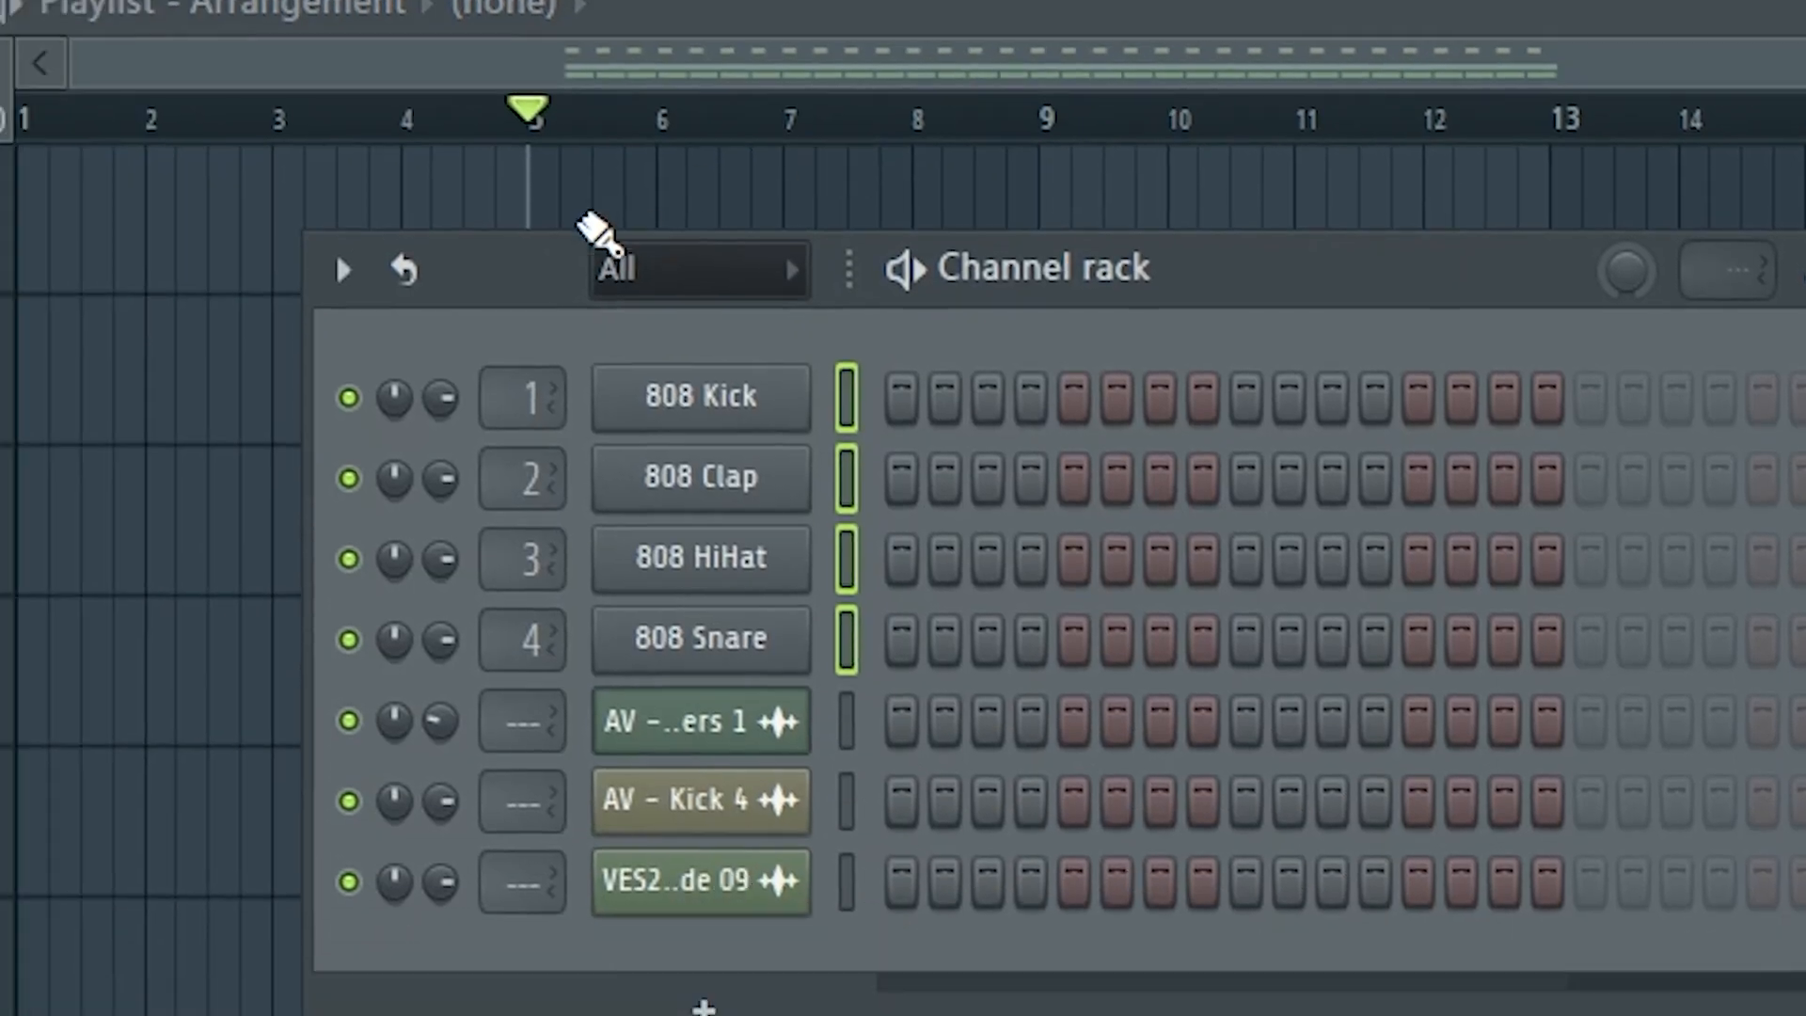
{"action": "left_click", "coordinate": [343, 271]}
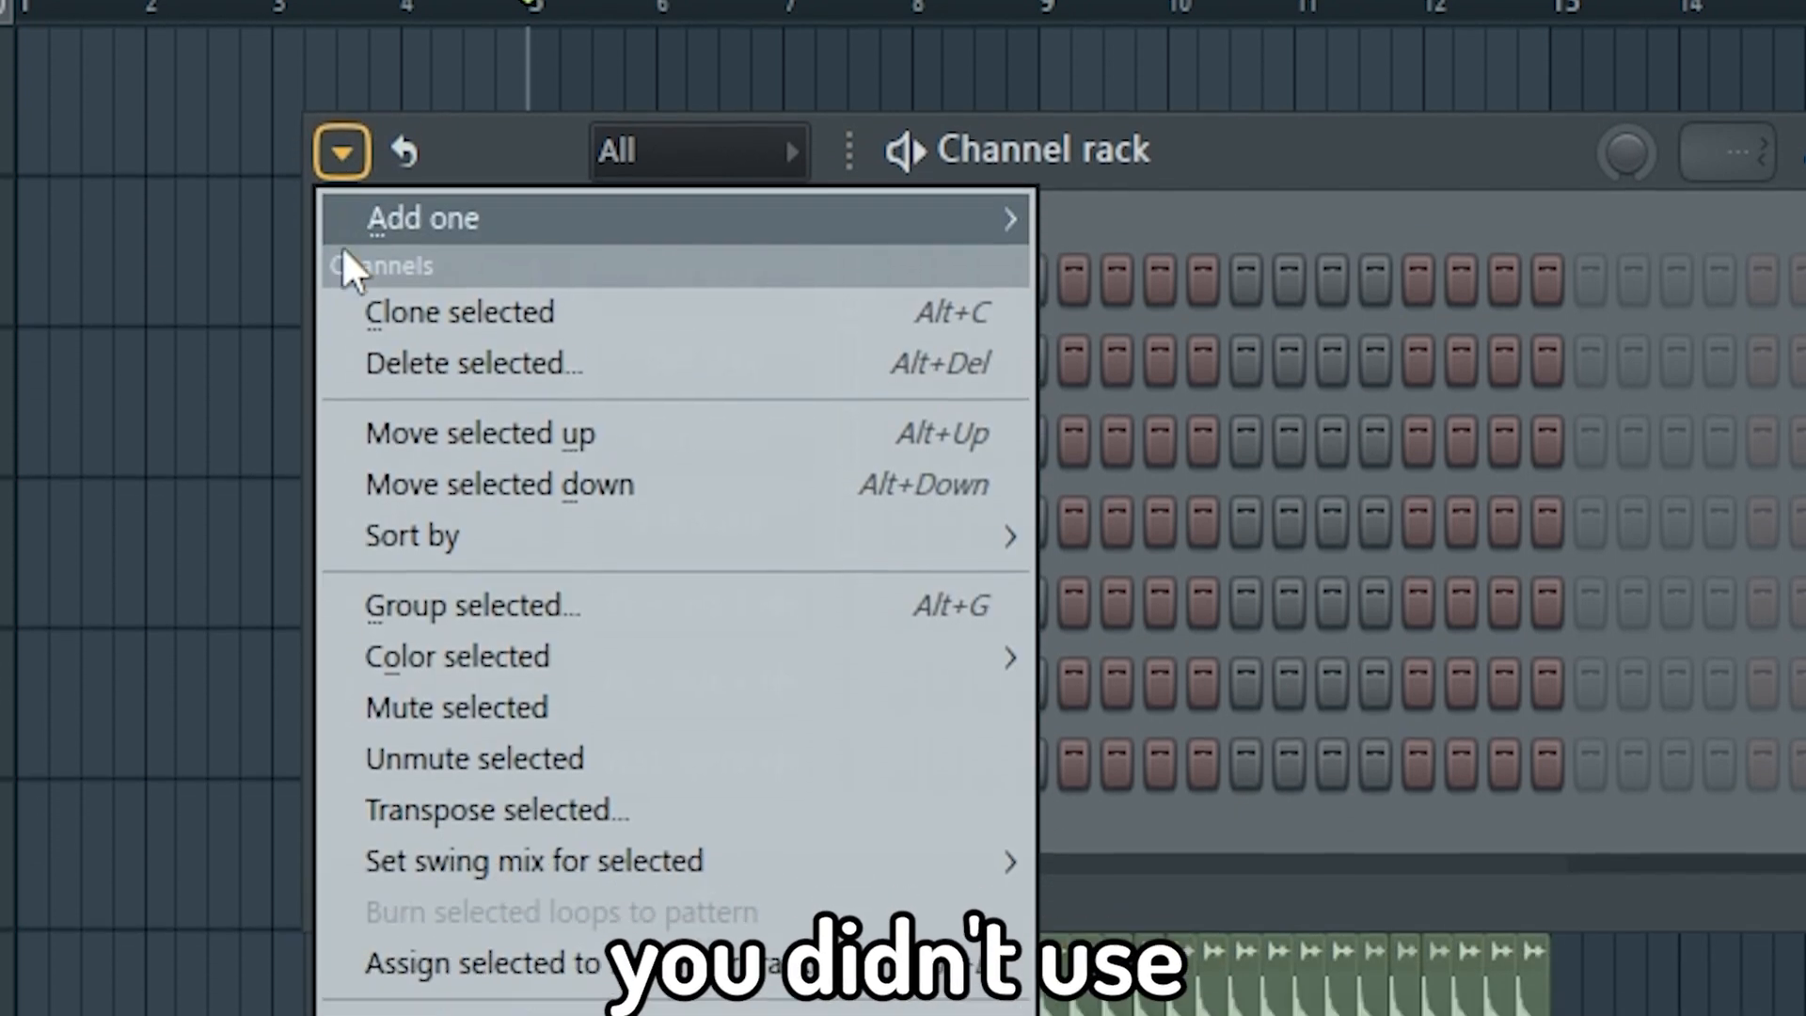
{"action": "left_click", "coordinate": [471, 363]}
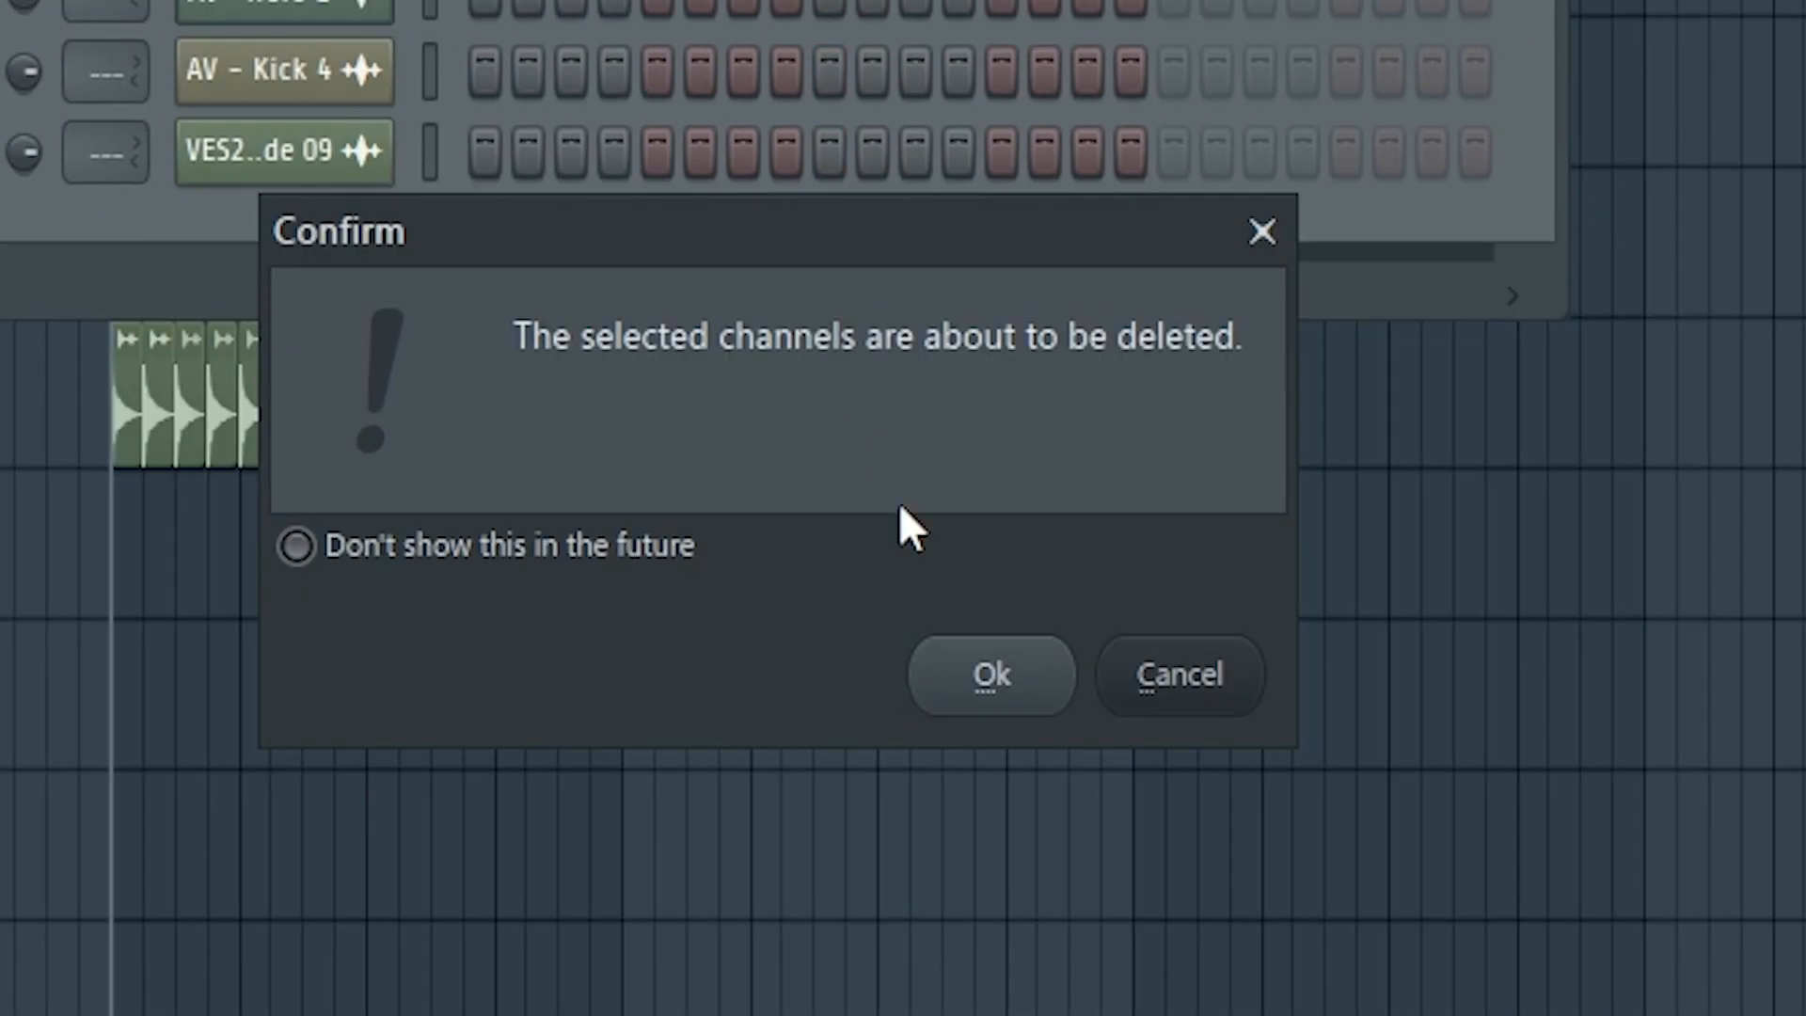
{"action": "left_click", "coordinate": [992, 674]}
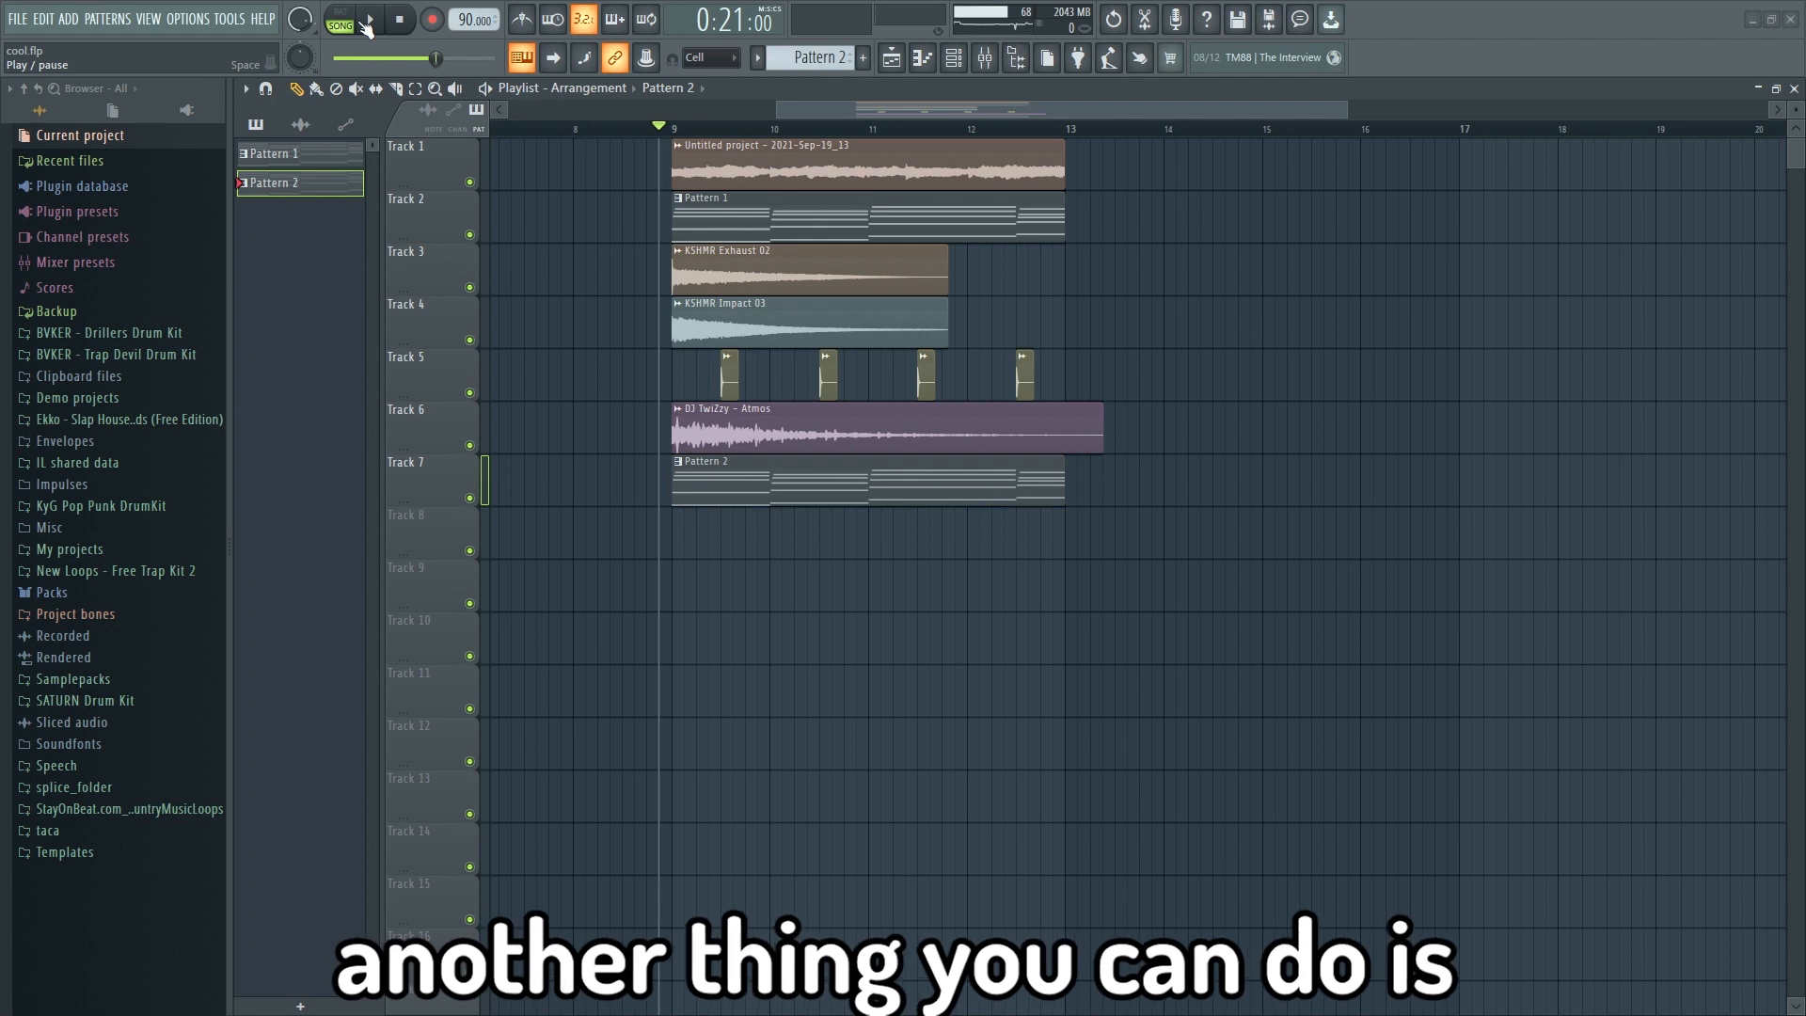
- Play the song and sort the Plugin performance monitor by CPU percentage
{"action": "left_click", "coordinate": [369, 19]}
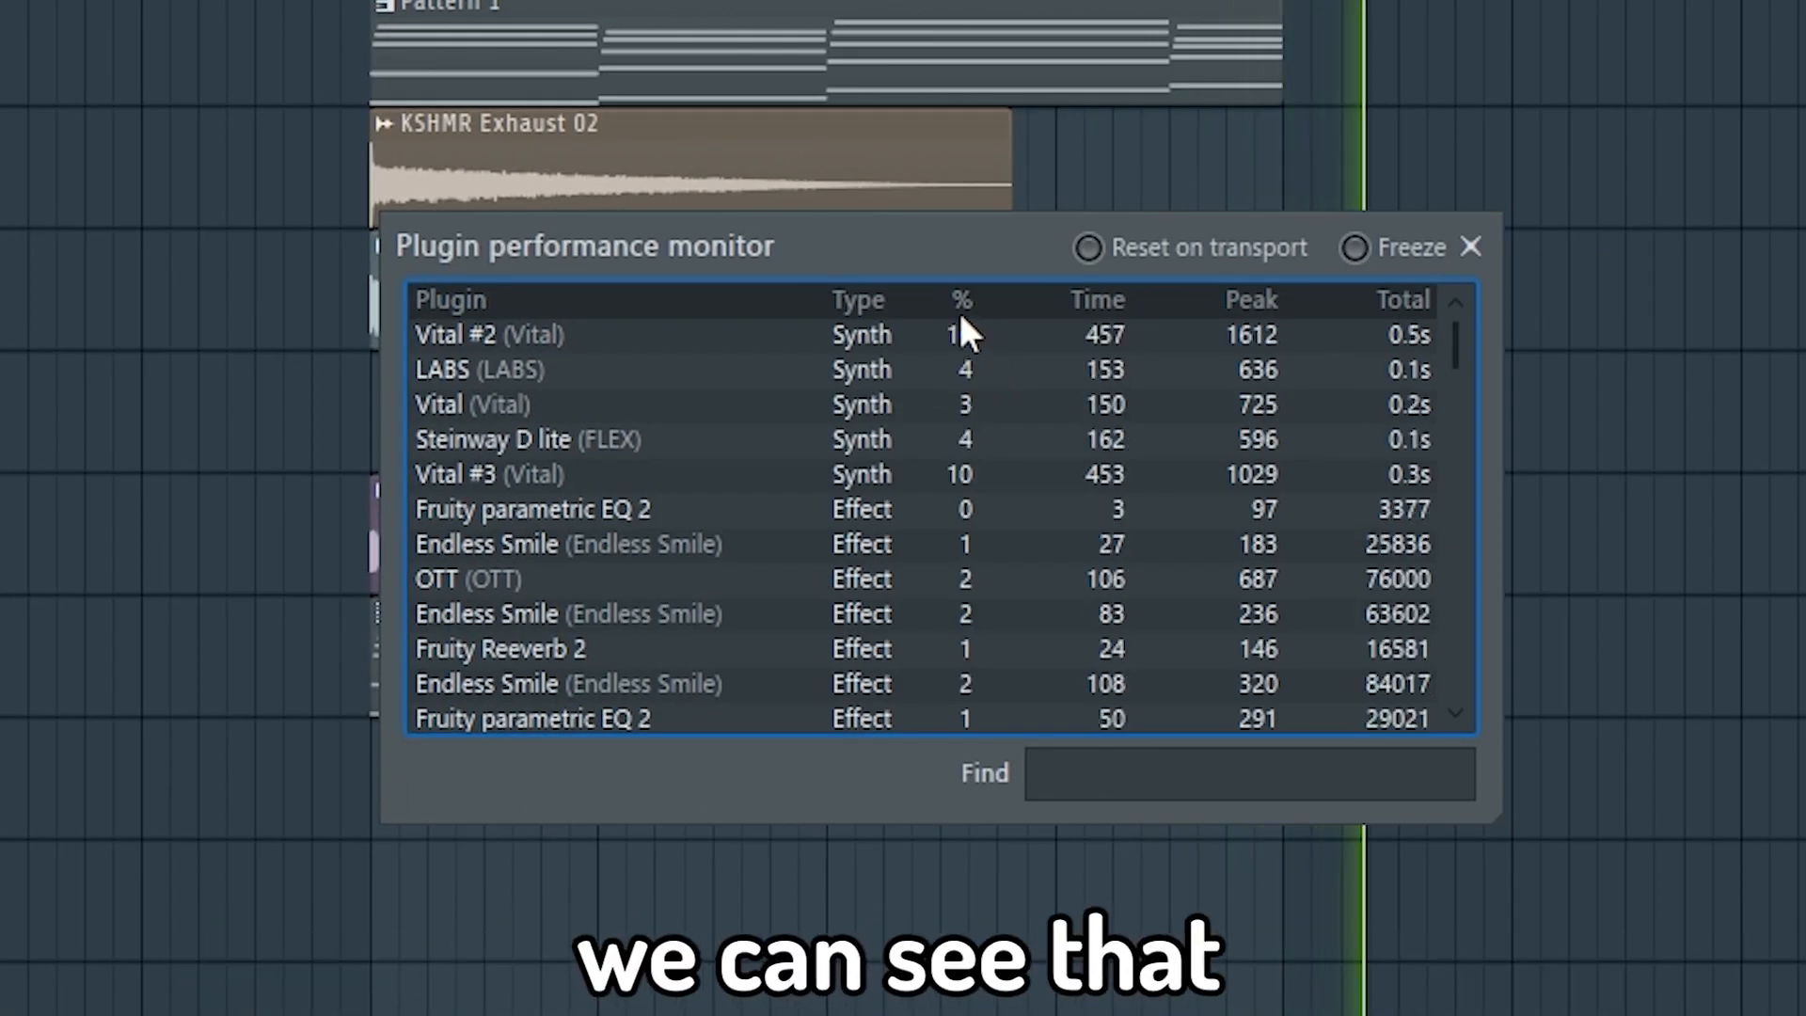
{"action": "left_click", "coordinate": [1467, 248]}
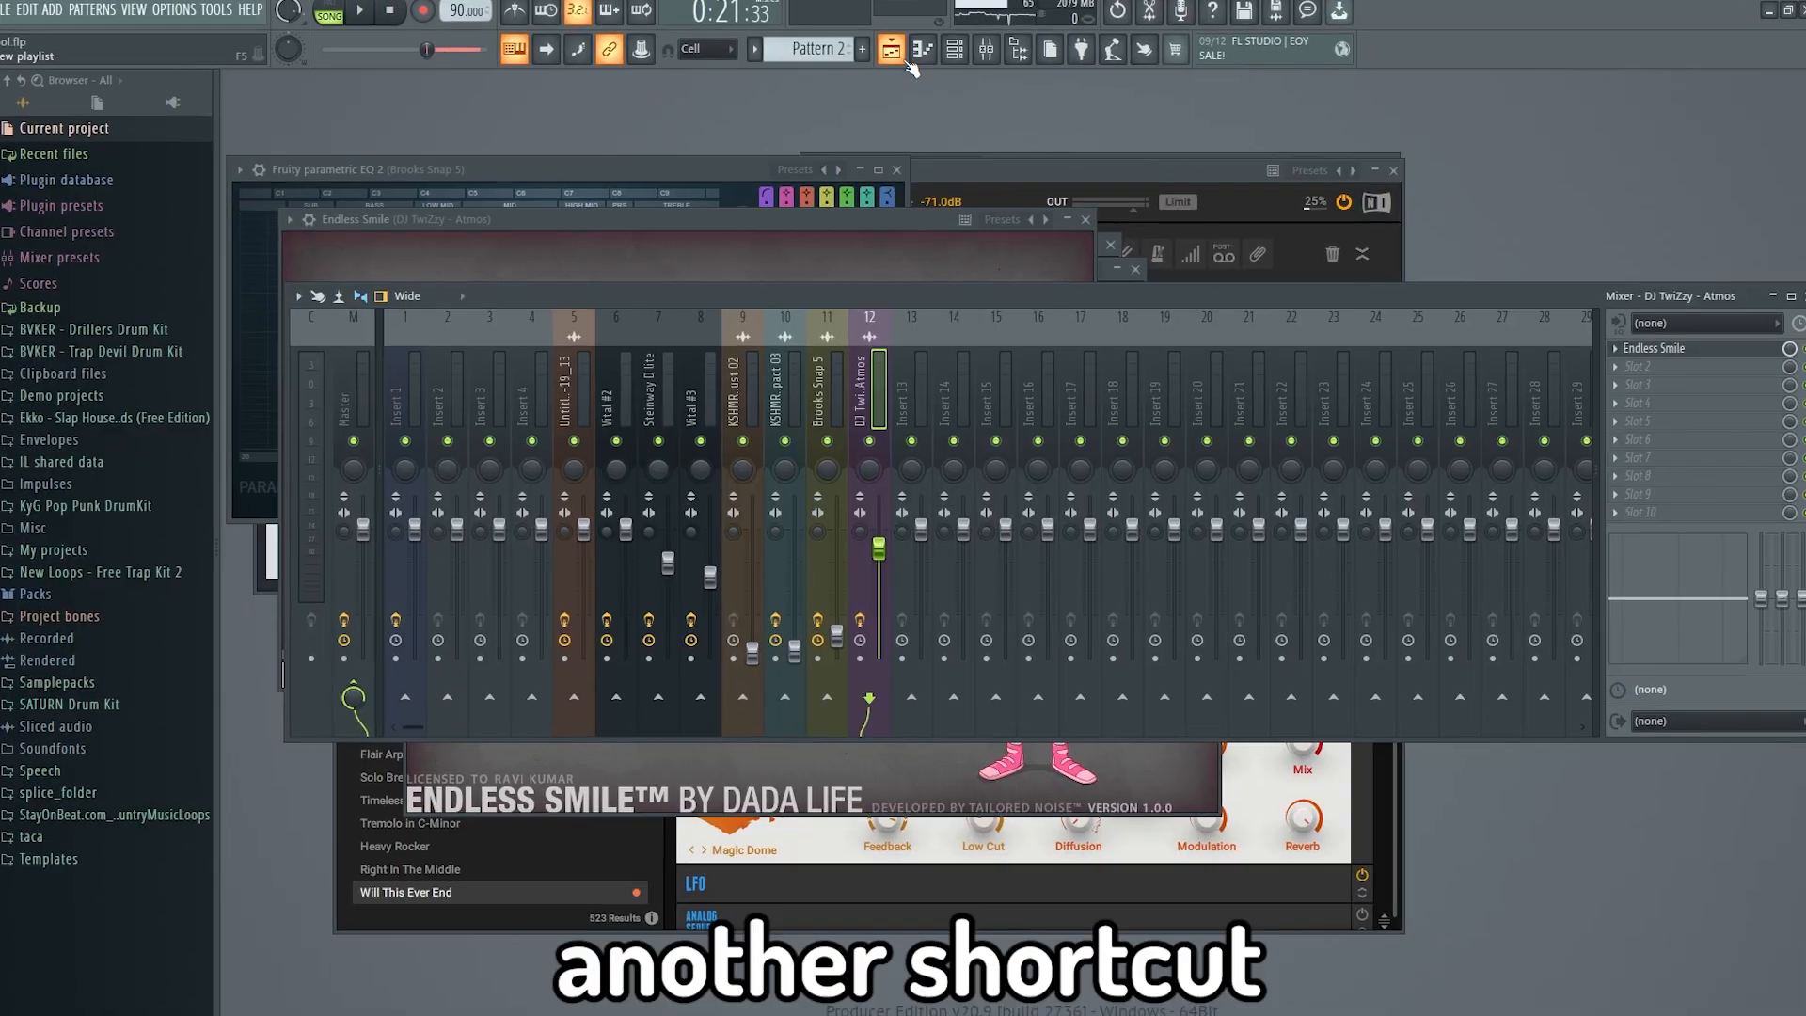
- Close all plugin and mixer windows and return to the playlist with Pattern 2
{"action": "key", "text": "f12"}
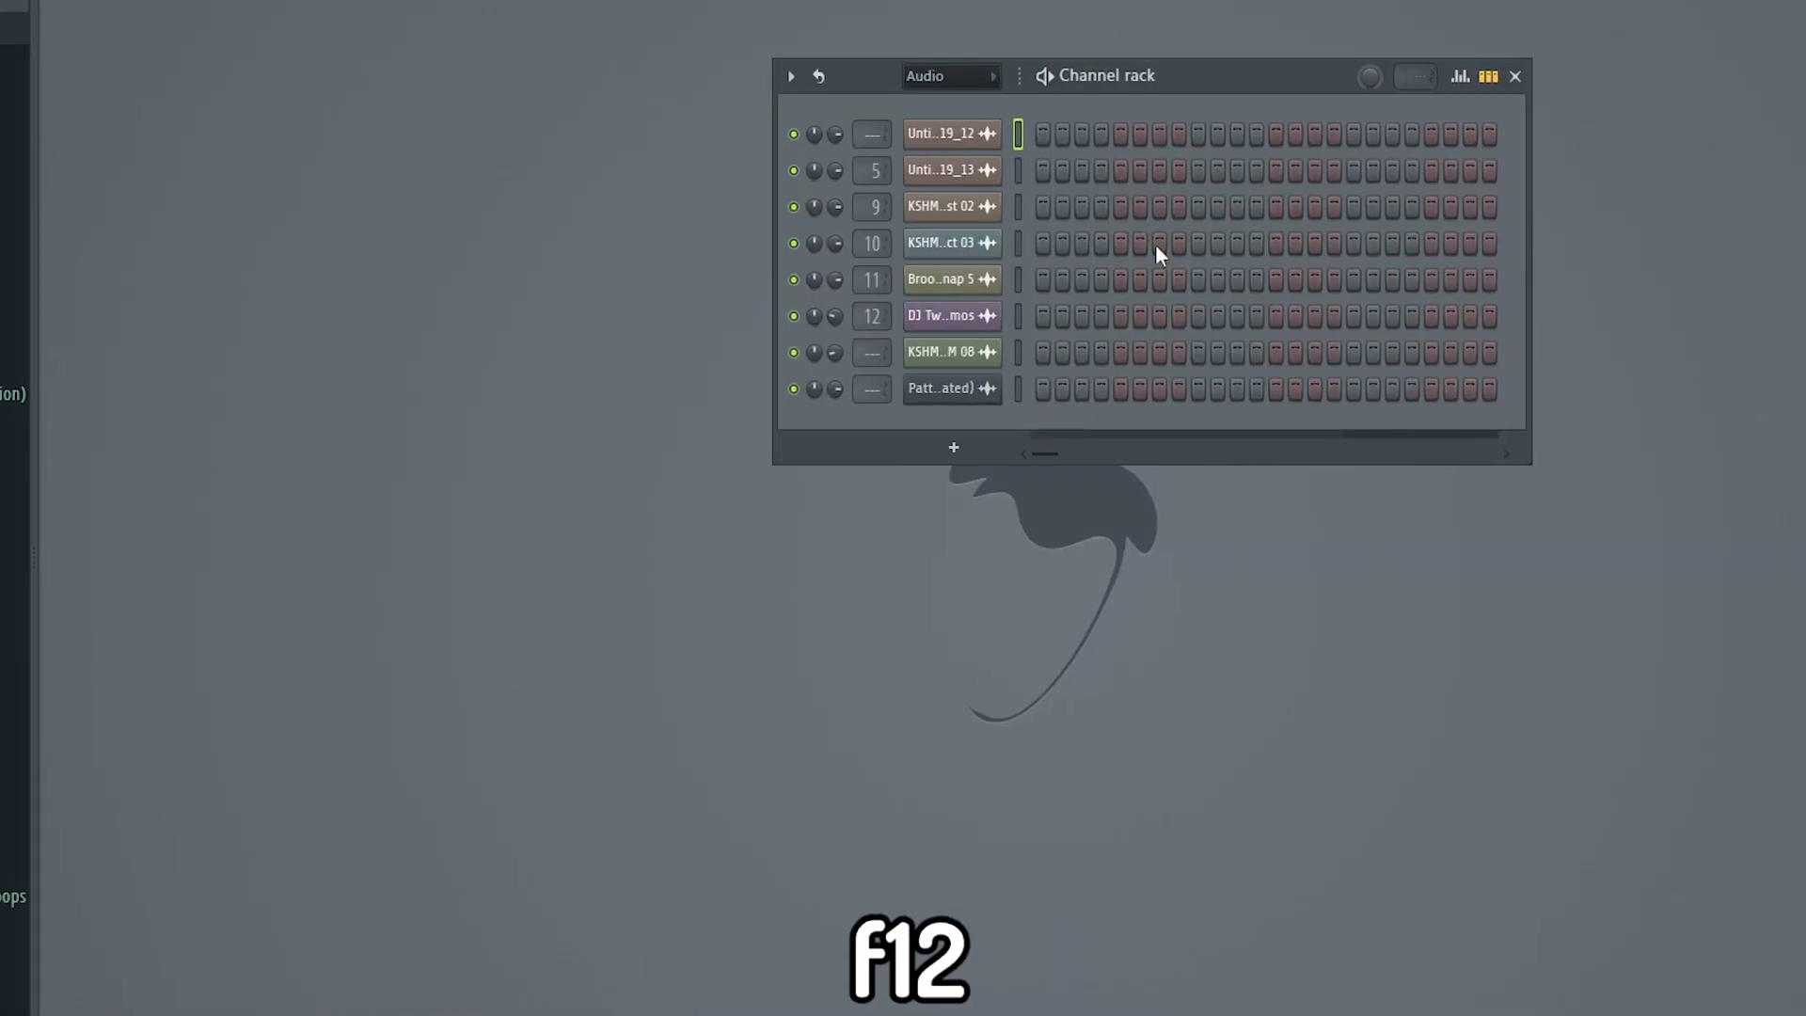
{"action": "key", "text": "f12"}
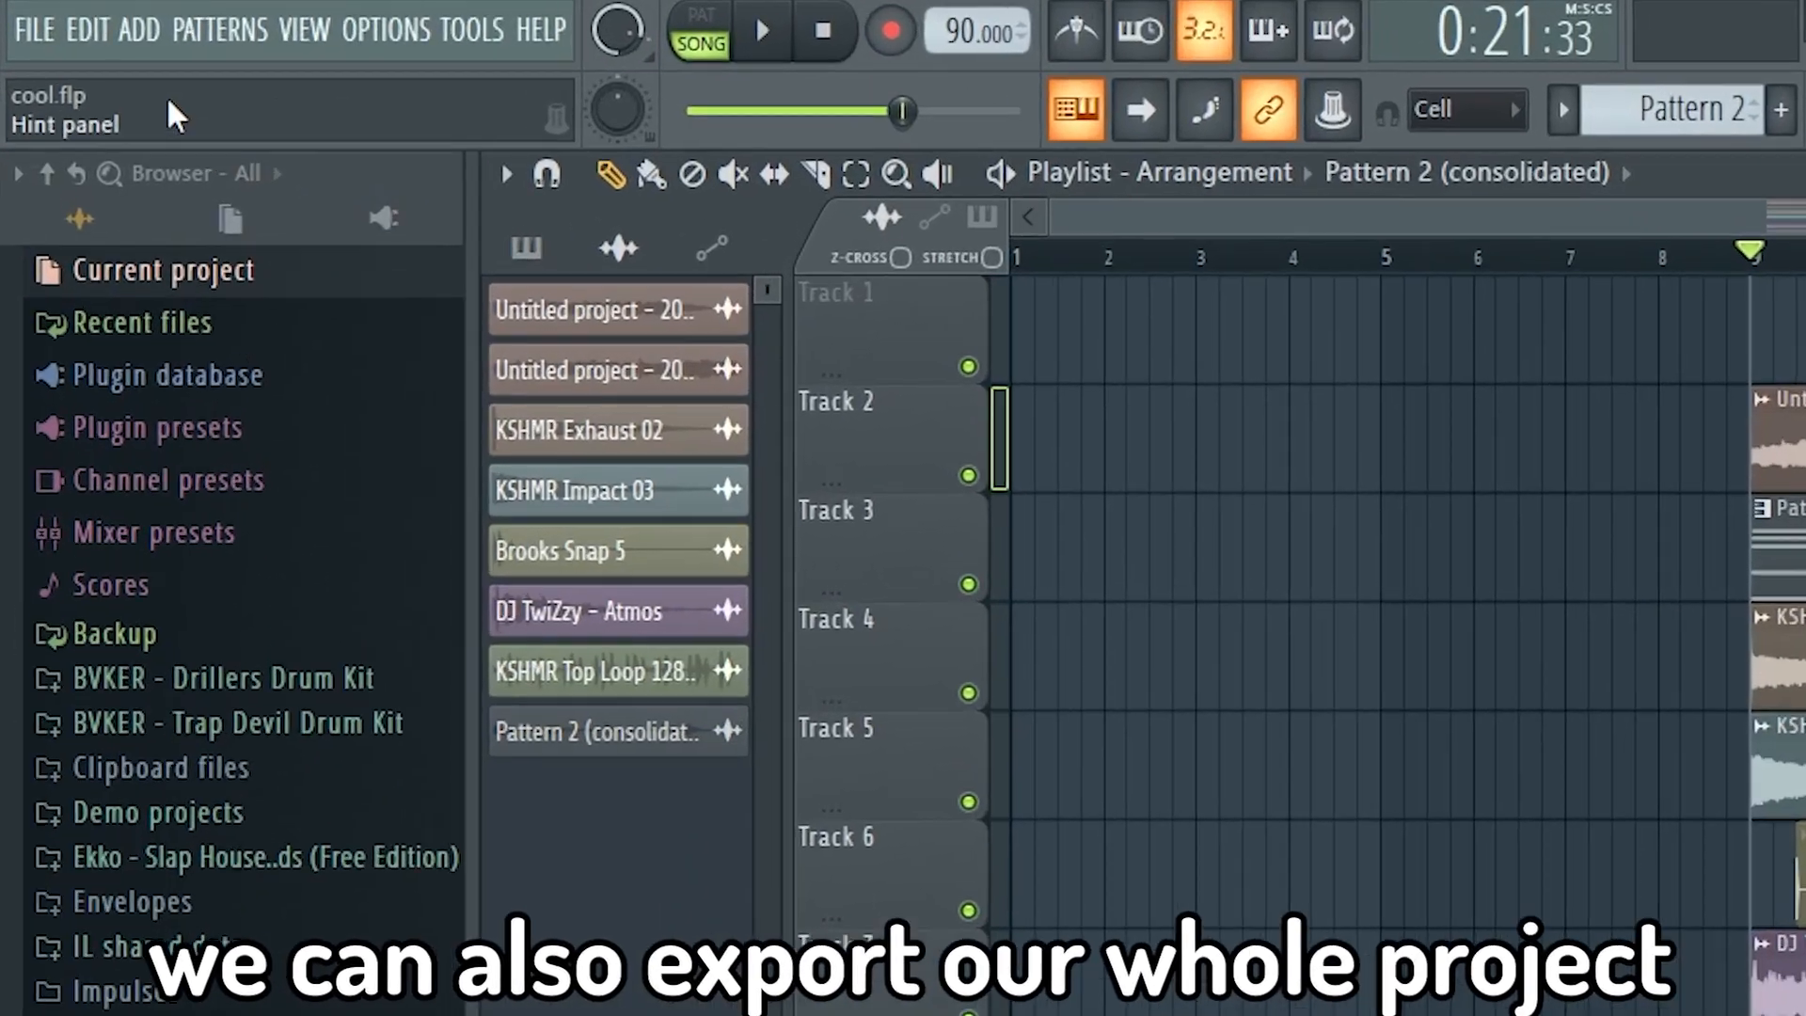
- Start a WAV export of the whole project from File > Export, opening the save dialog
{"action": "left_click", "coordinate": [53, 30]}
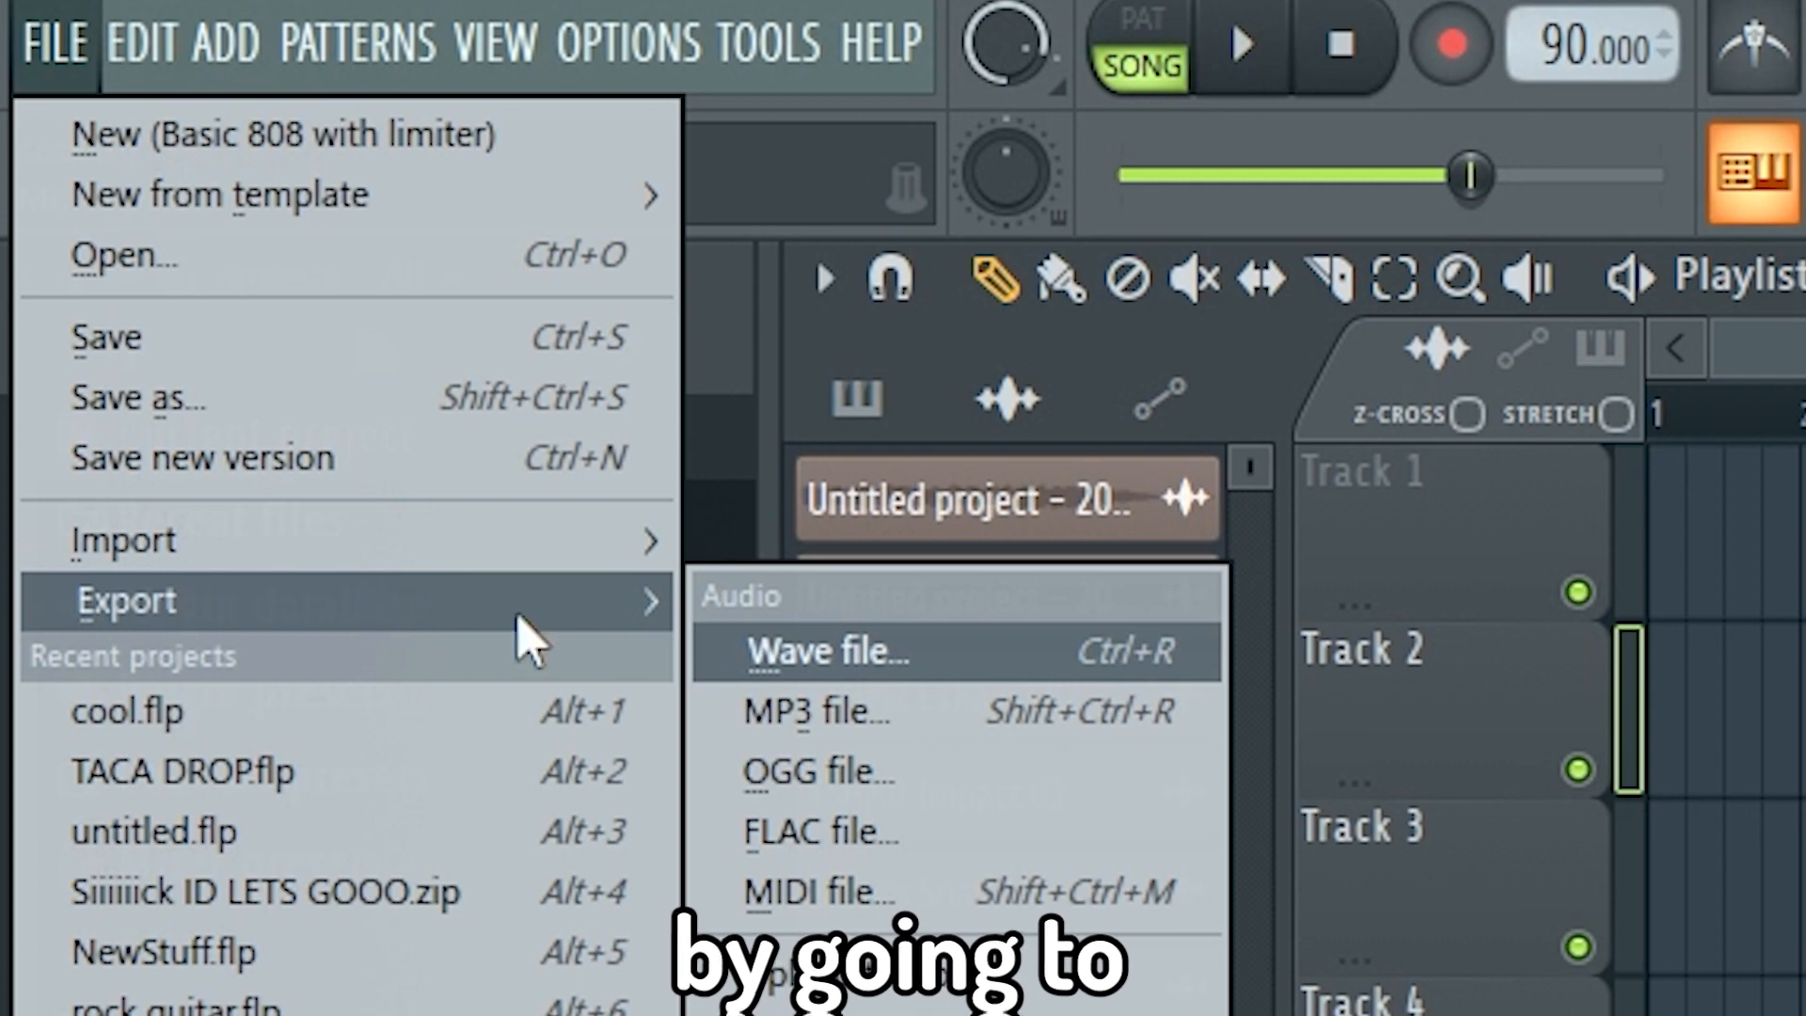
{"action": "left_click", "coordinate": [824, 651]}
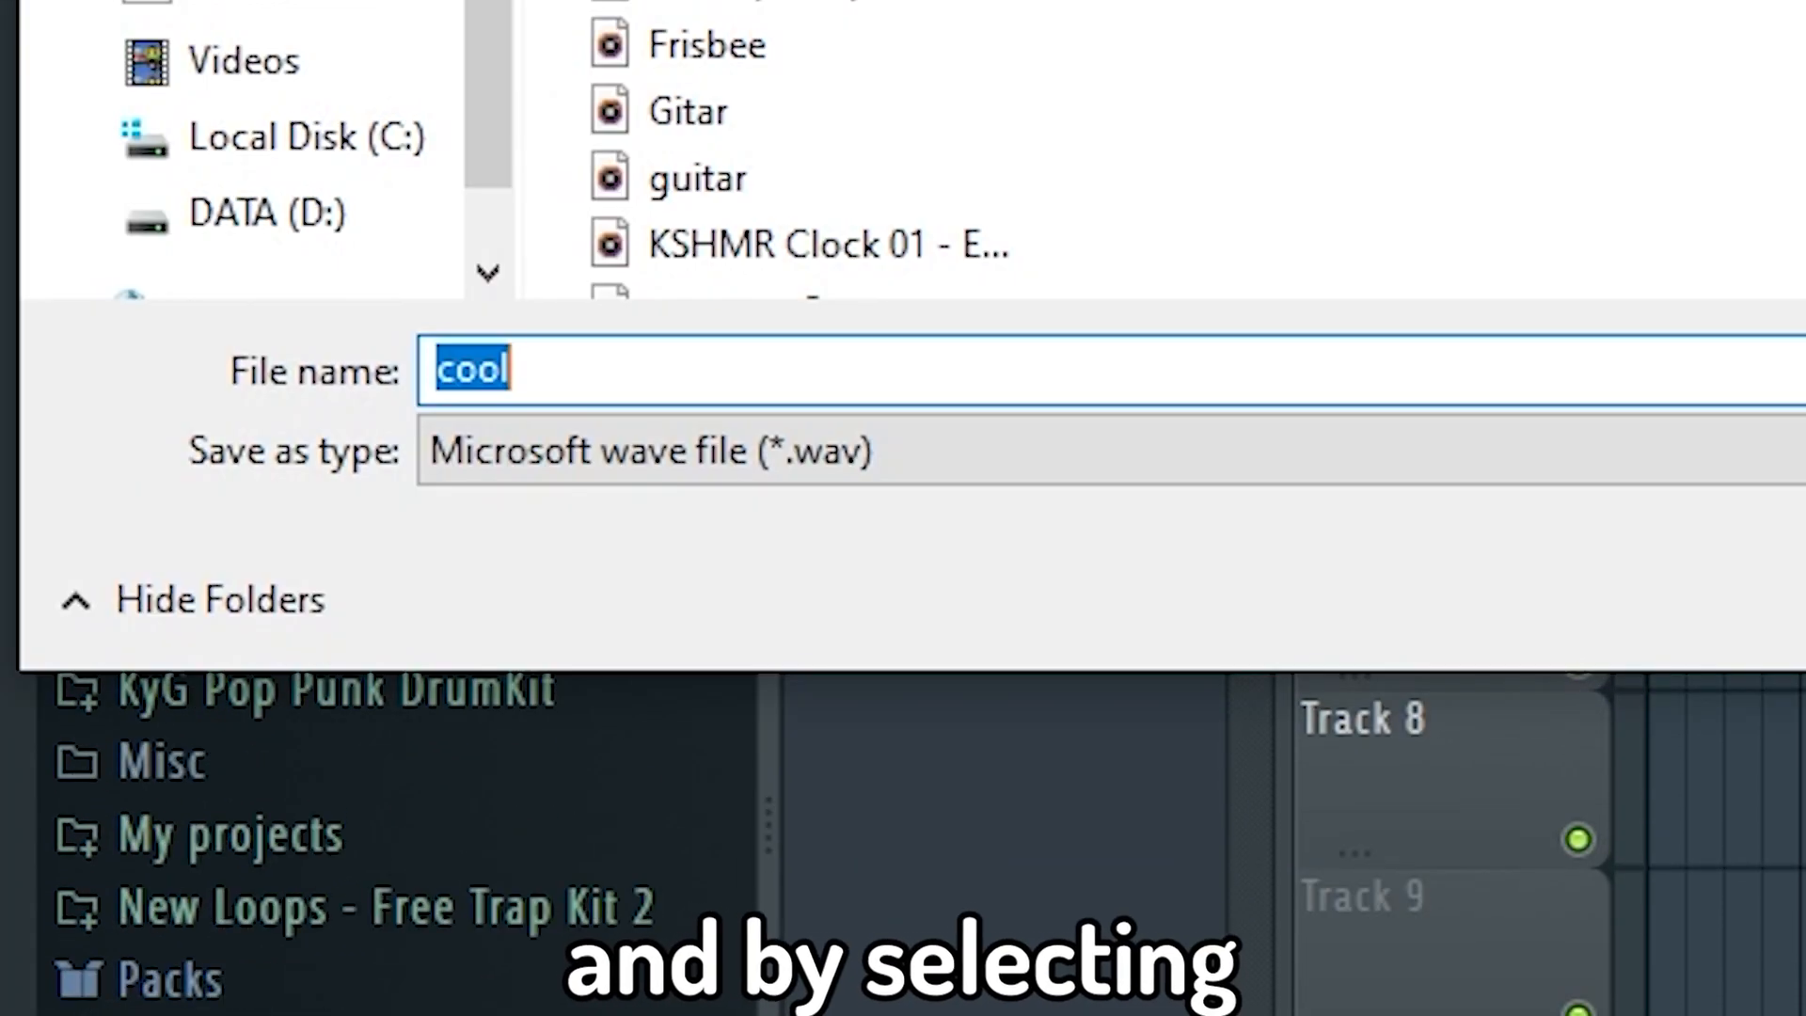